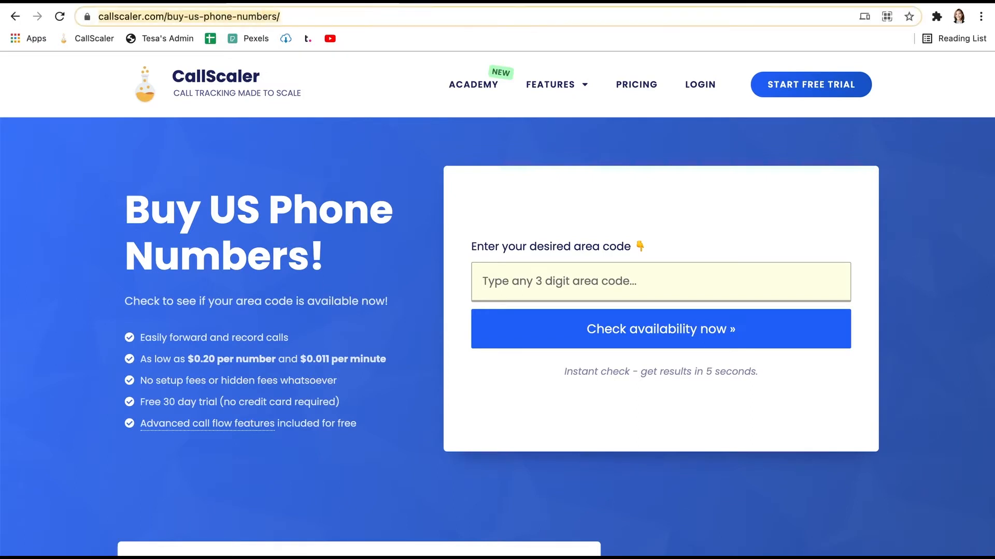
{"action": "mouse_move", "coordinate": [279, 62]}
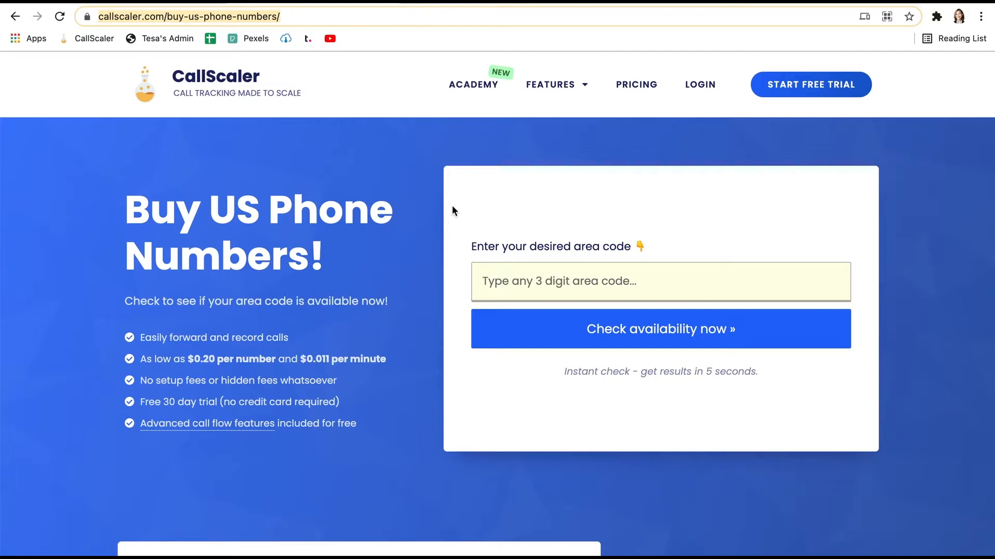
{"action": "mouse_move", "coordinate": [546, 314]}
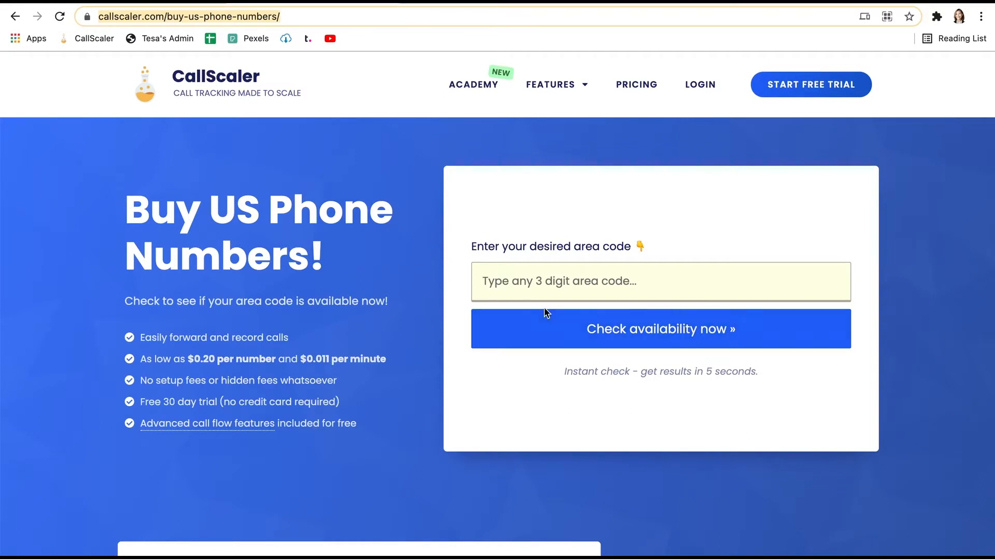
{"action": "mouse_move", "coordinate": [552, 298]}
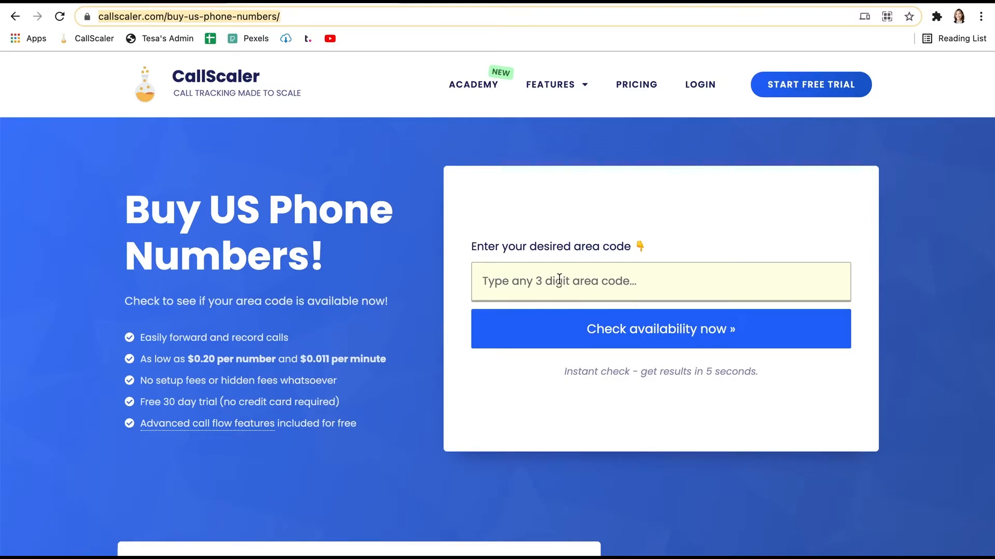
Enter area code 573 and run the number availability check.
{"action": "type", "text": "573"}
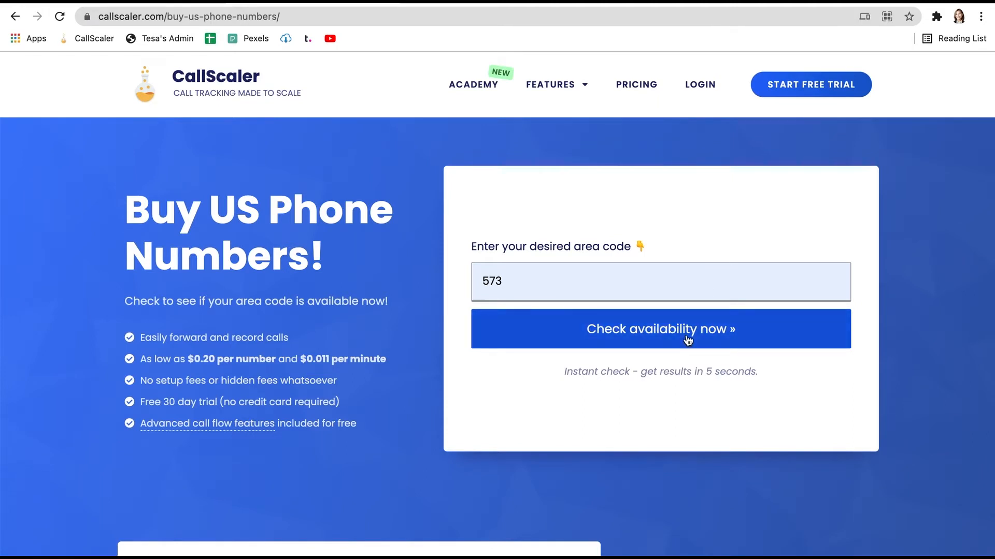
{"action": "left_click", "coordinate": [660, 328]}
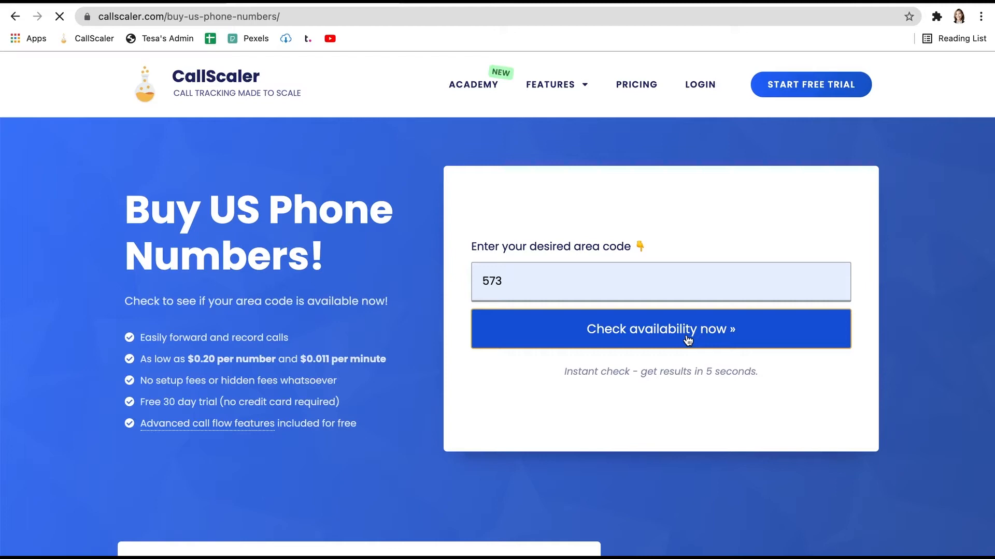
{"action": "left_click", "coordinate": [660, 329]}
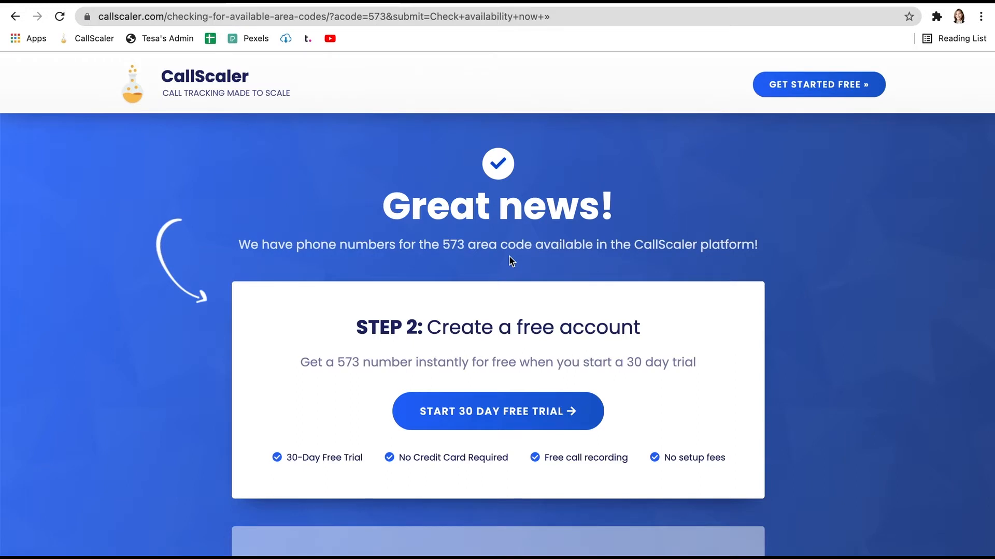
{"action": "mouse_move", "coordinate": [500, 244]}
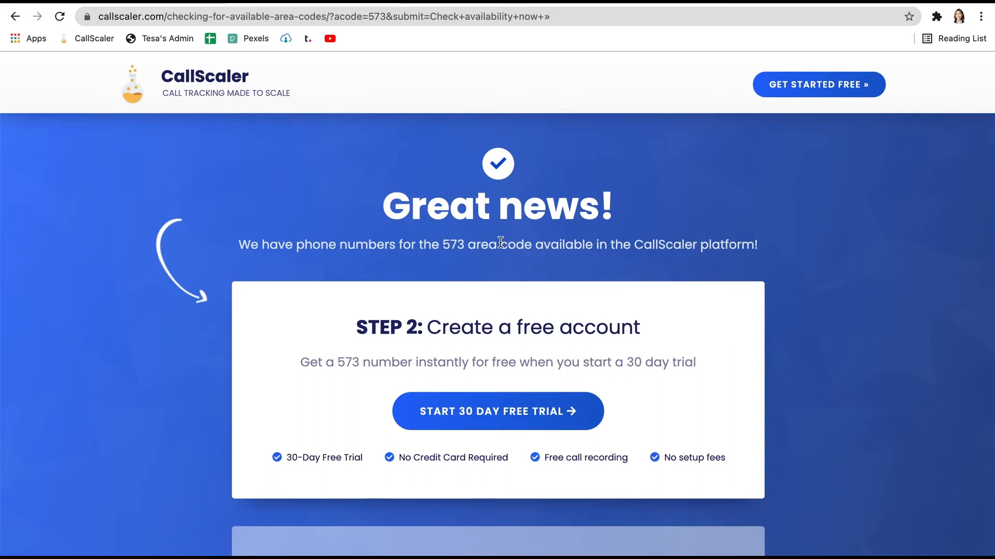
{"action": "mouse_move", "coordinate": [381, 213]}
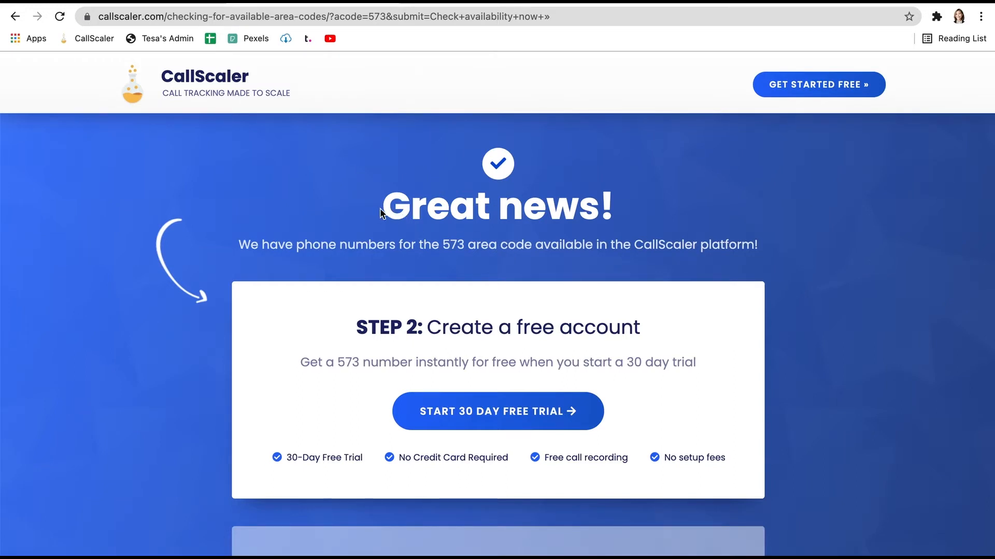
{"action": "mouse_move", "coordinate": [488, 227]}
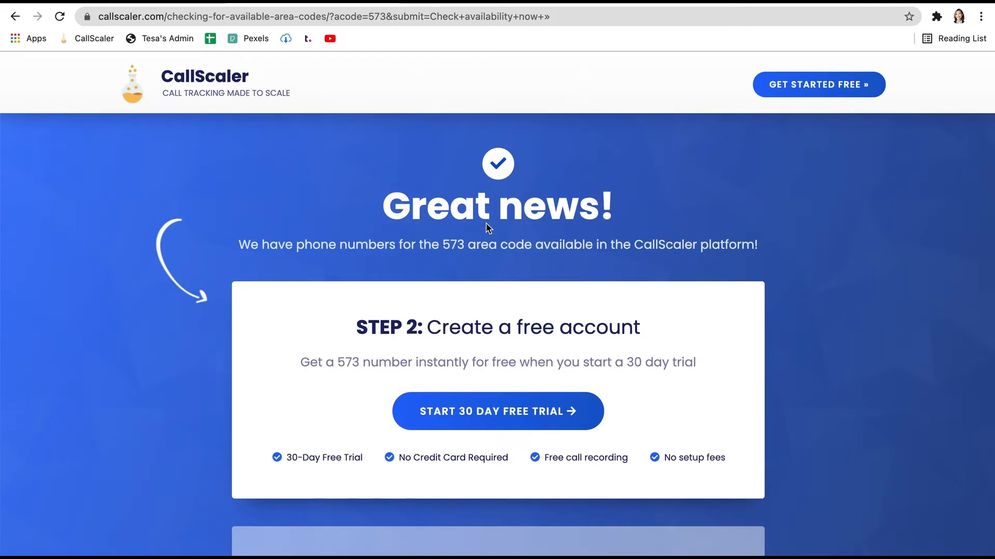
{"action": "mouse_move", "coordinate": [445, 379]}
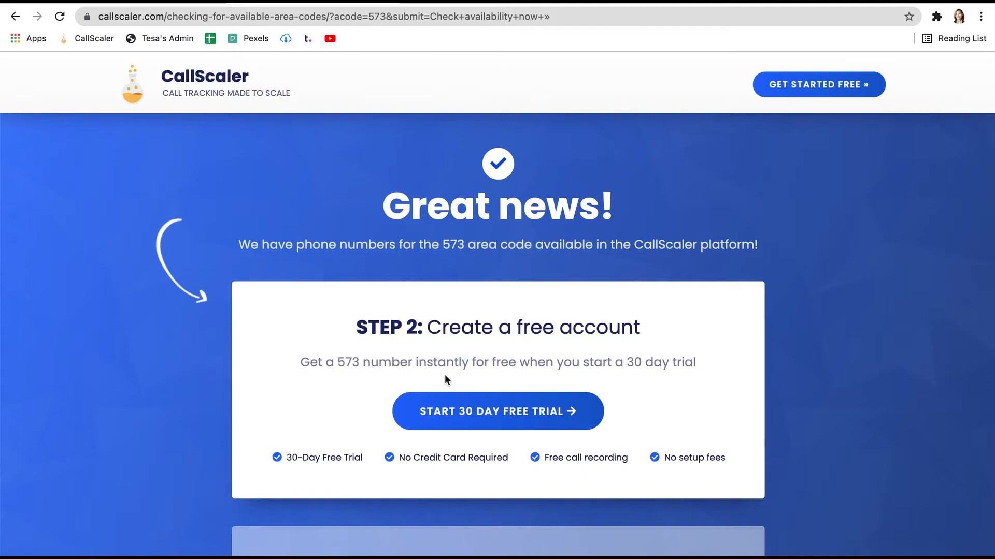
{"action": "mouse_move", "coordinate": [554, 412]}
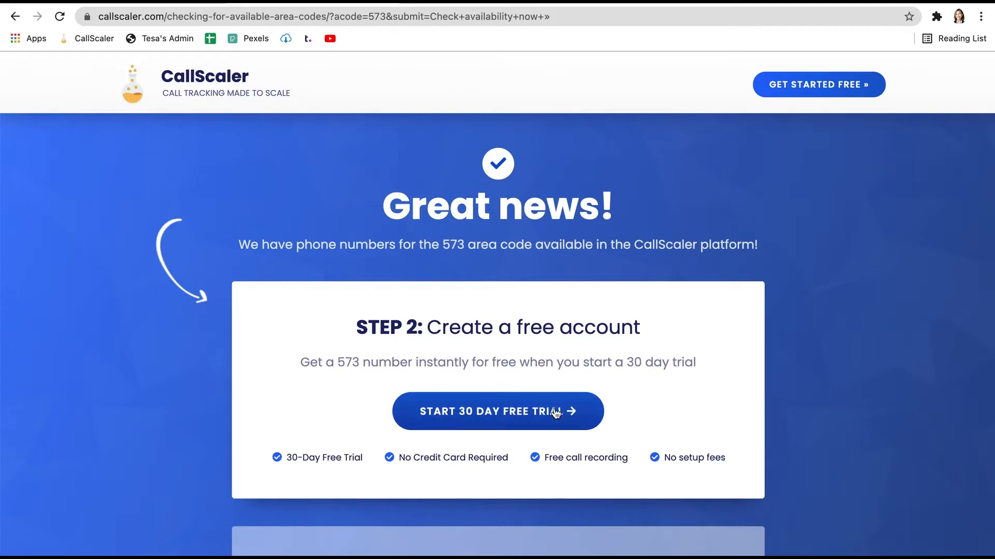
Start the 30-day free trial from the Great news results page.
{"action": "left_click", "coordinate": [497, 411]}
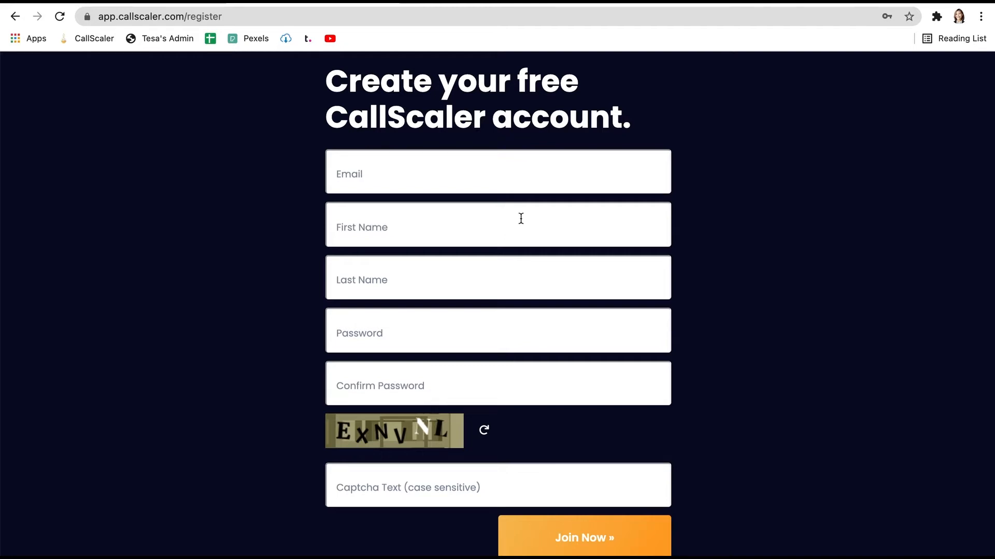
{"action": "mouse_move", "coordinate": [475, 383]}
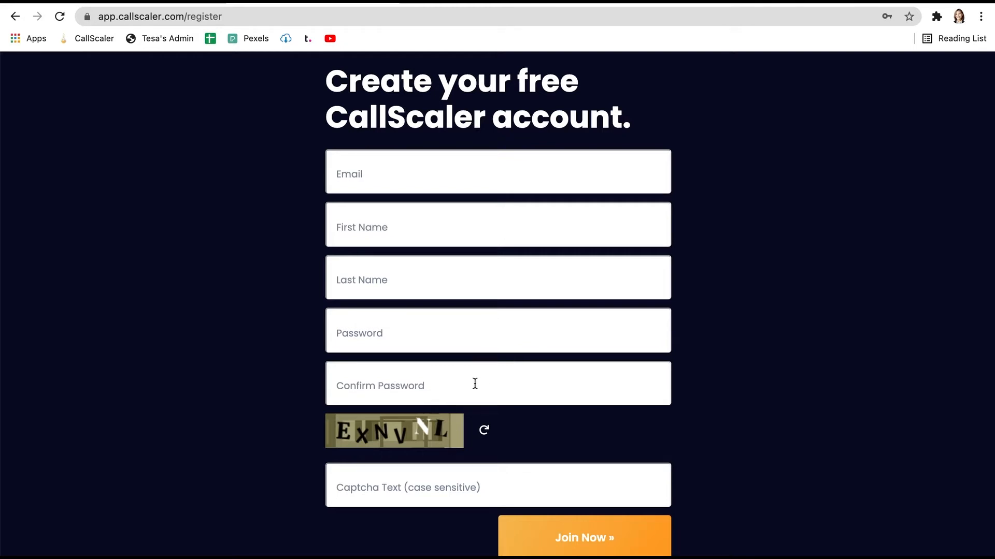
Complete the password confirmation and submit the registration with Join Now.
{"action": "left_click", "coordinate": [583, 537]}
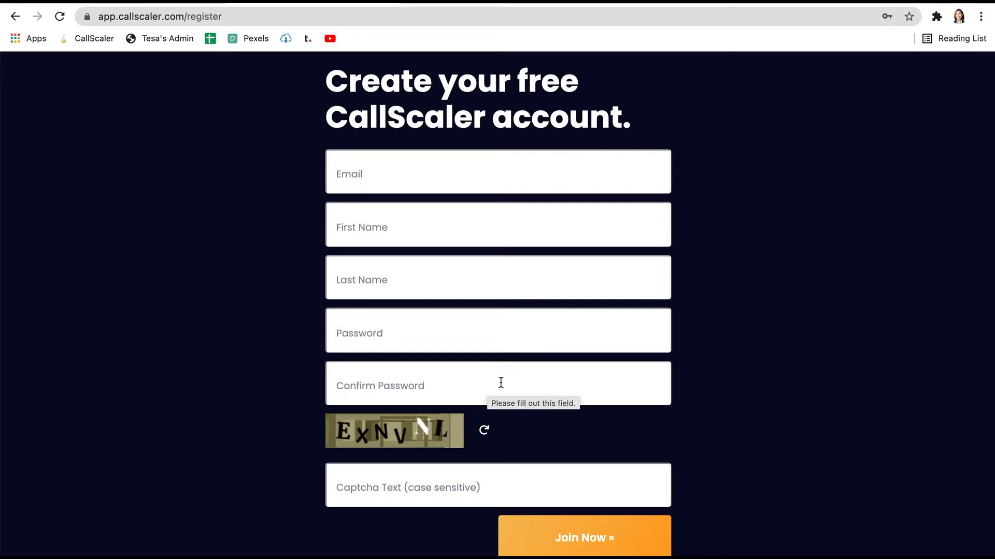
{"action": "mouse_move", "coordinate": [524, 370]}
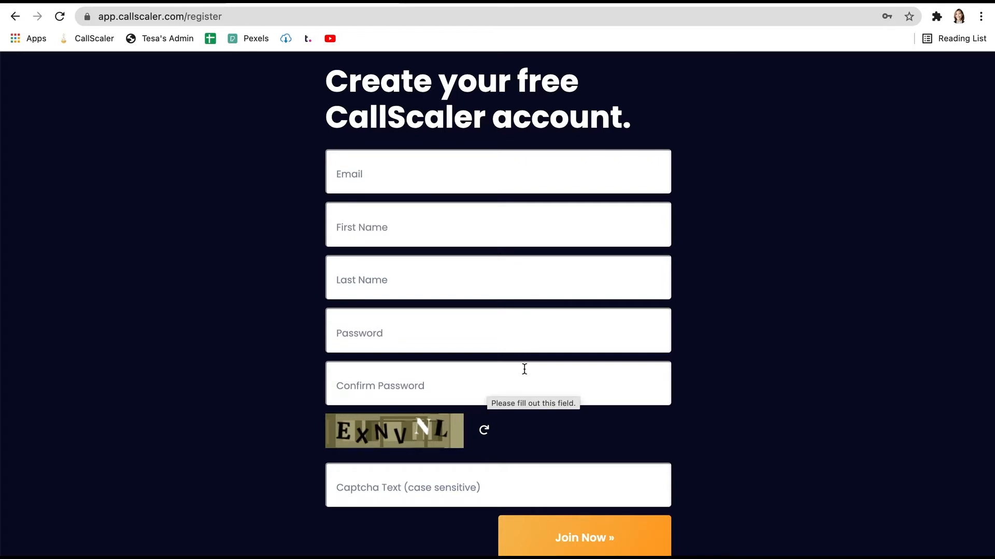
{"action": "mouse_move", "coordinate": [570, 426]}
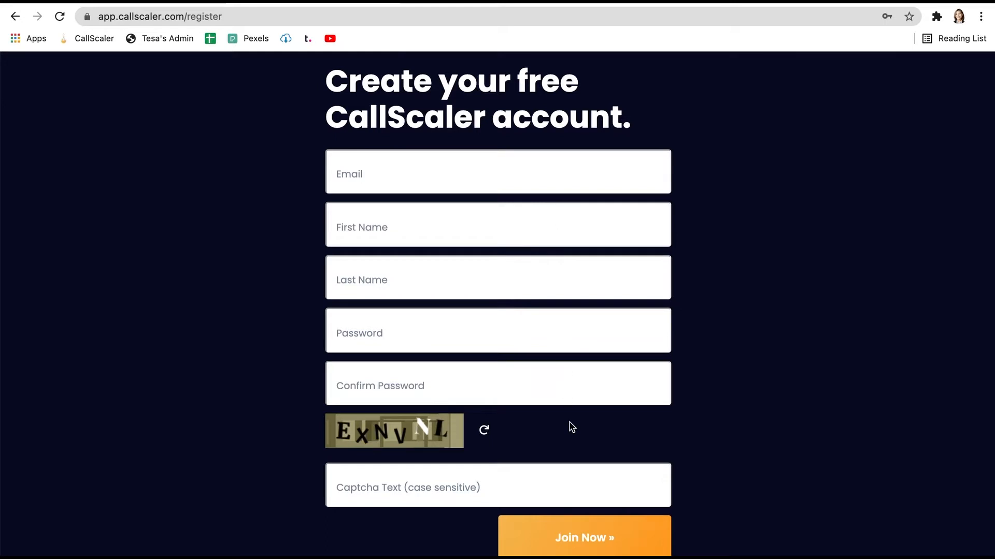
{"action": "scroll", "scroll_direction": "down", "scroll_amount": 3}
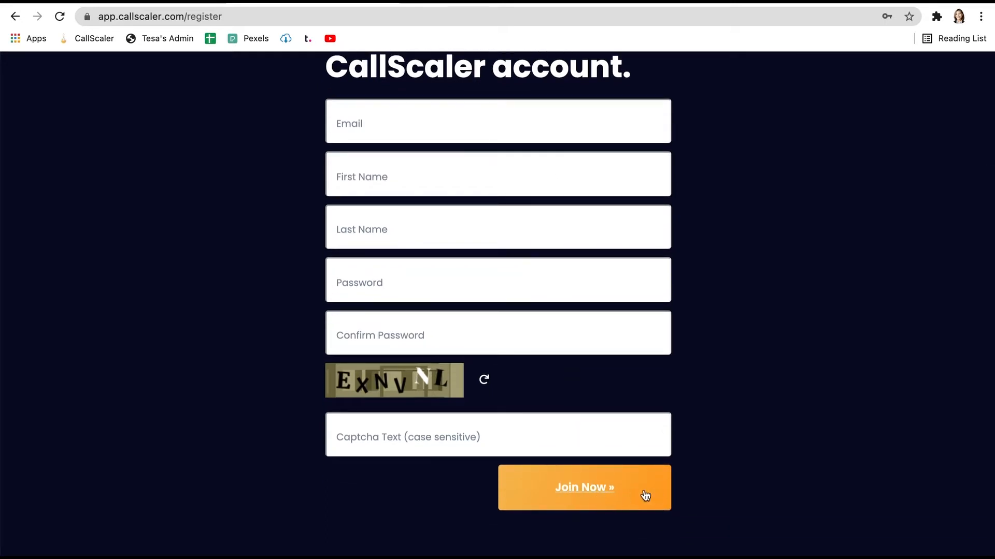
{"action": "left_click", "coordinate": [584, 487]}
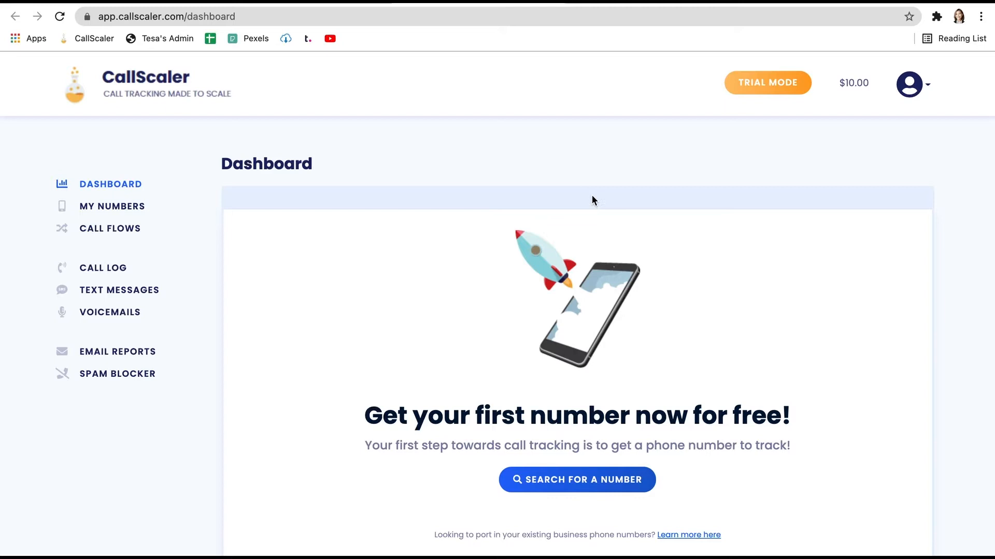
{"action": "mouse_move", "coordinate": [576, 480]}
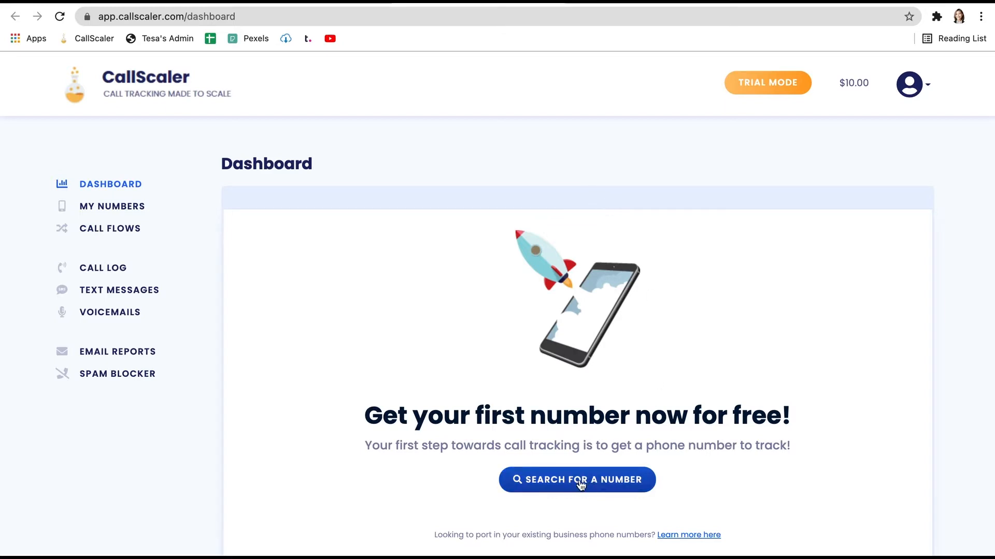
Open the Find Phone Numbers search from the dashboard's Search for a Number button.
{"action": "left_click", "coordinate": [576, 480]}
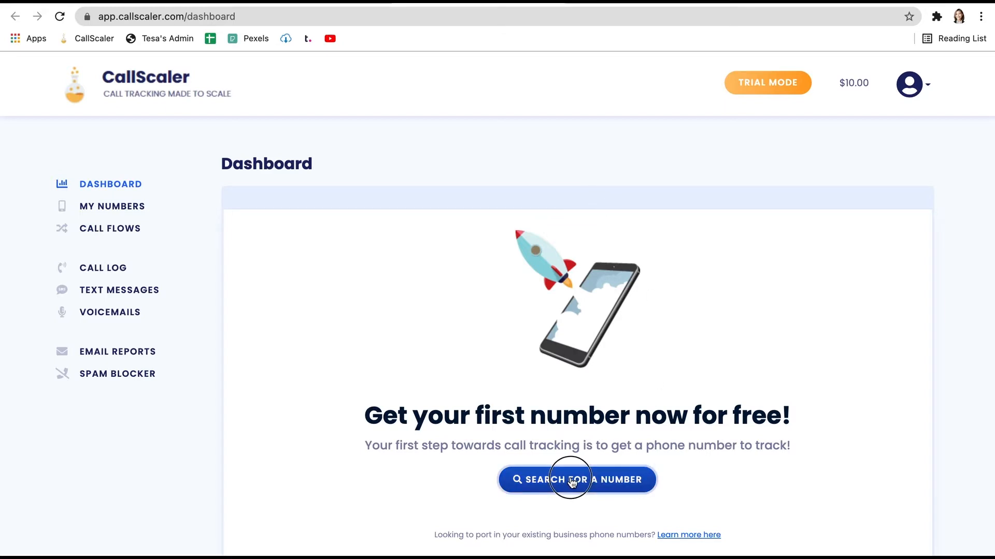
{"action": "left_click", "coordinate": [576, 479]}
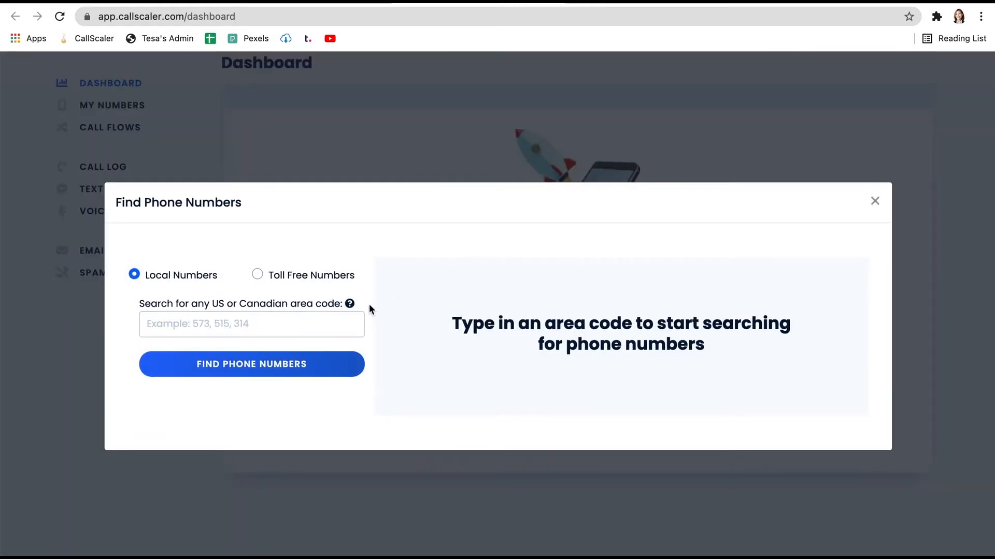
Search local numbers for area code 573, then close the search window.
{"action": "left_click", "coordinate": [252, 365]}
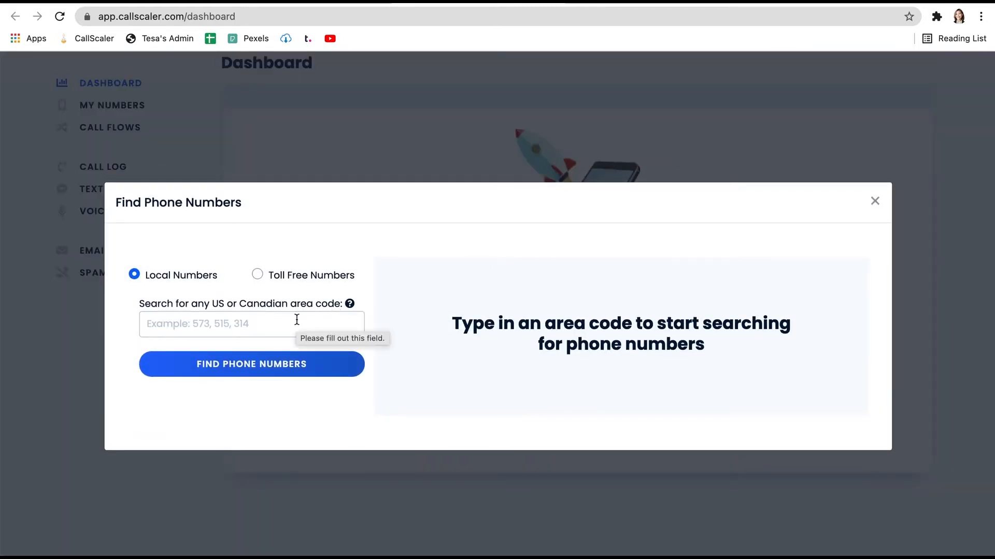
{"action": "mouse_move", "coordinate": [240, 310]}
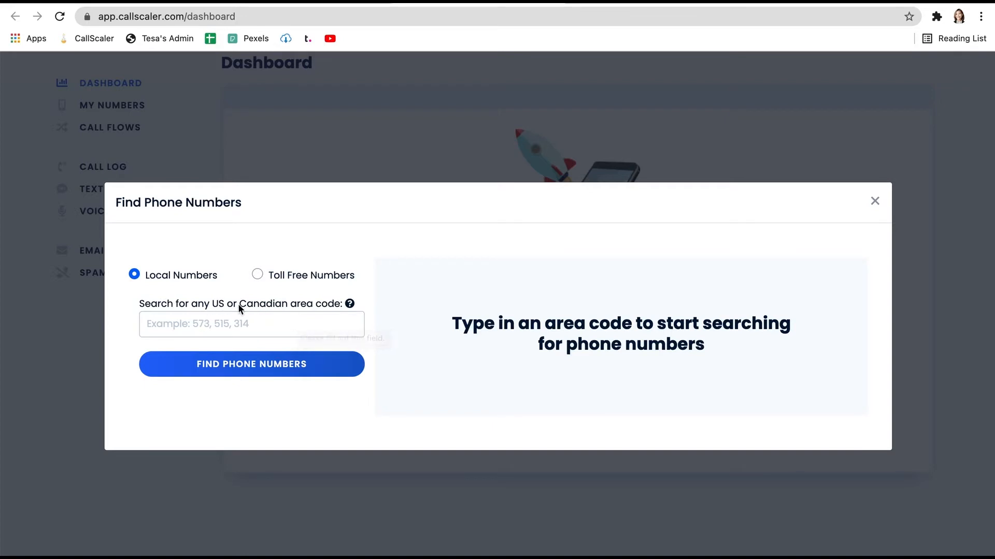
{"action": "left_click", "coordinate": [250, 324]}
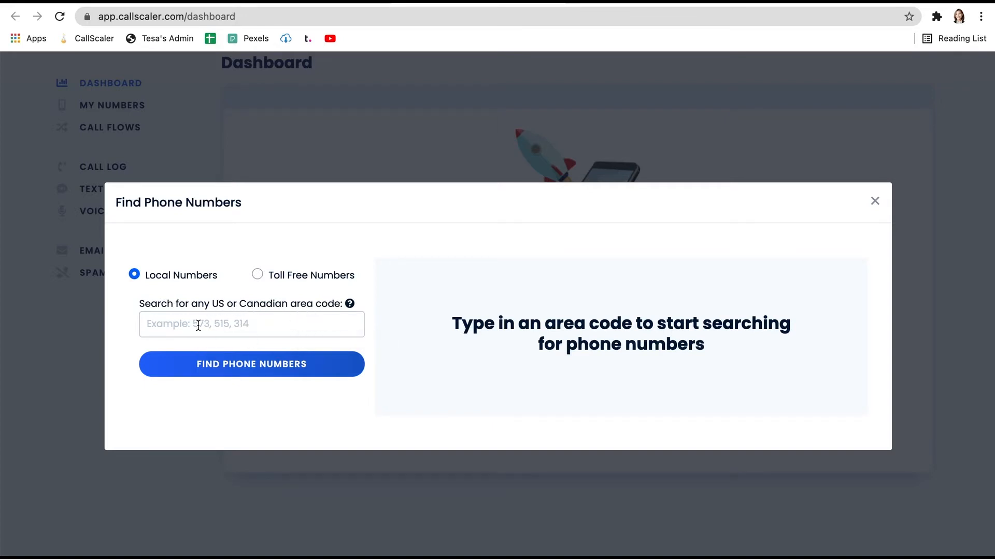
{"action": "type", "text": "573"}
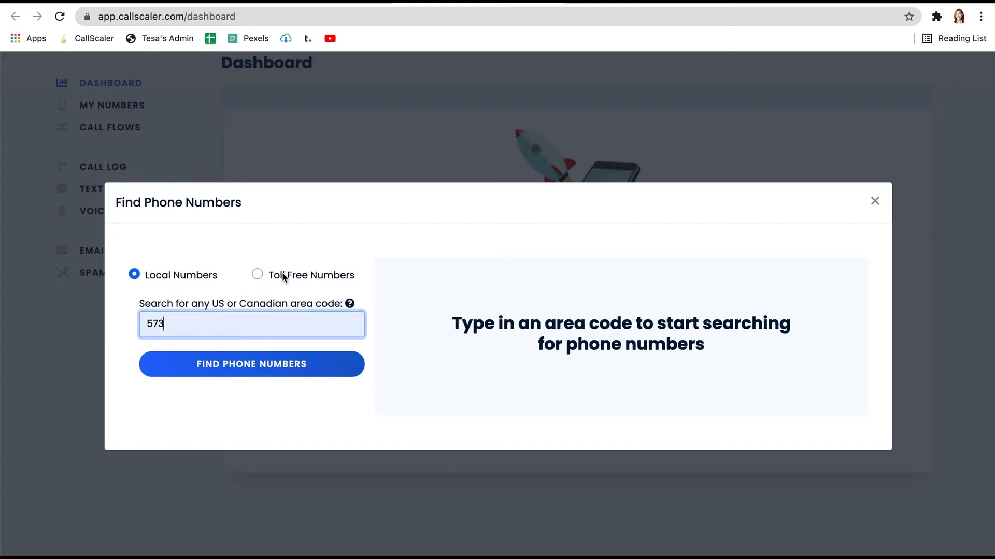
{"action": "mouse_move", "coordinate": [251, 364]}
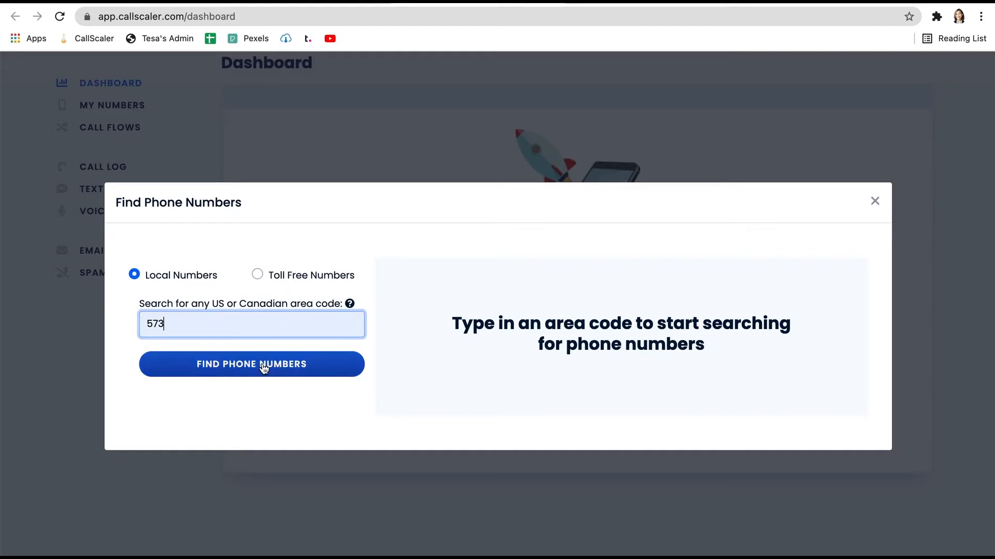
{"action": "left_click", "coordinate": [251, 365]}
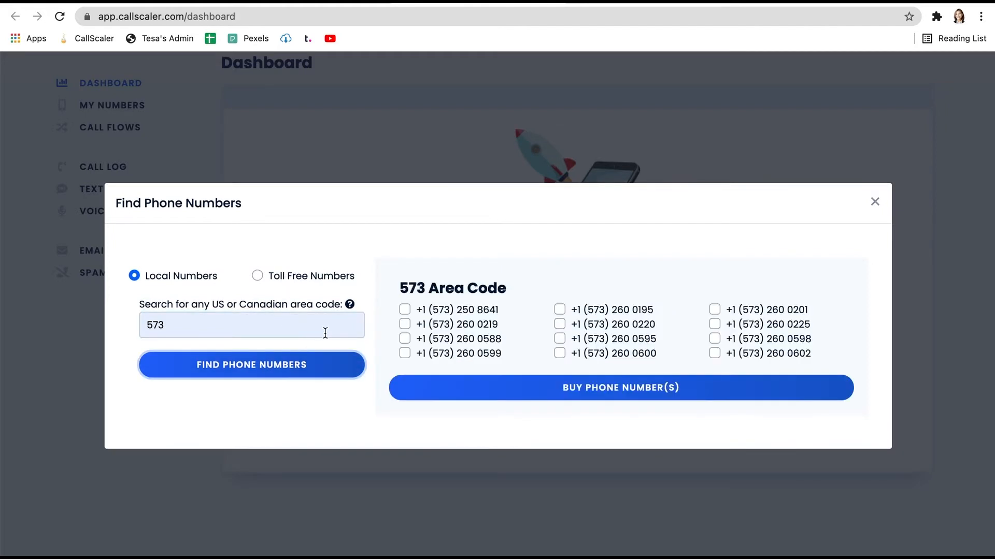
{"action": "mouse_move", "coordinate": [576, 279]}
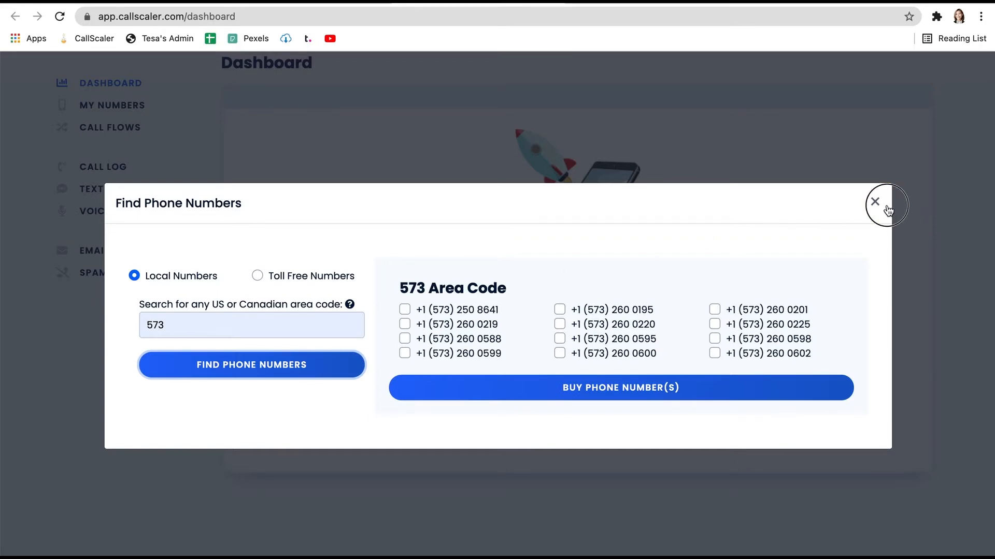
{"action": "left_click", "coordinate": [875, 202]}
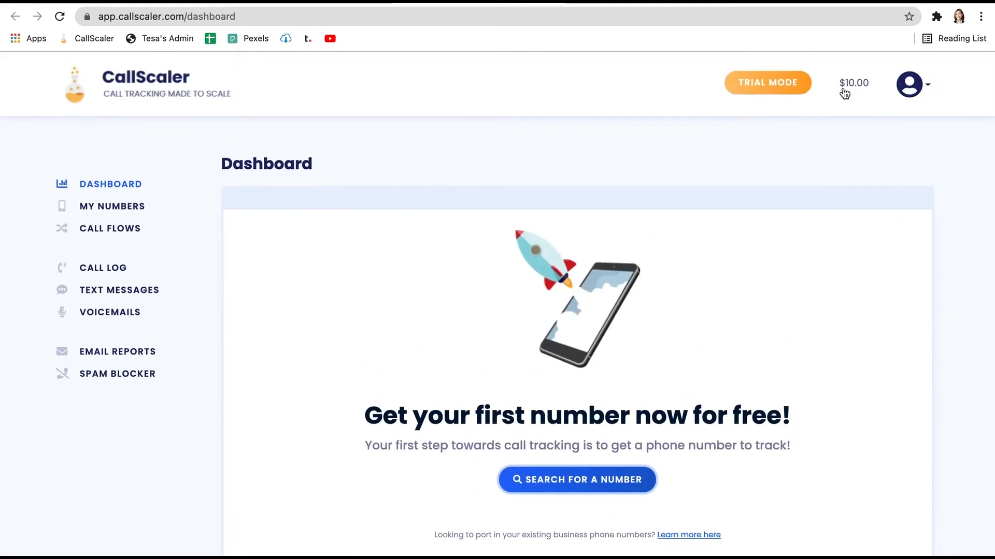
{"action": "scroll", "scroll_direction": "down", "scroll_amount": 3}
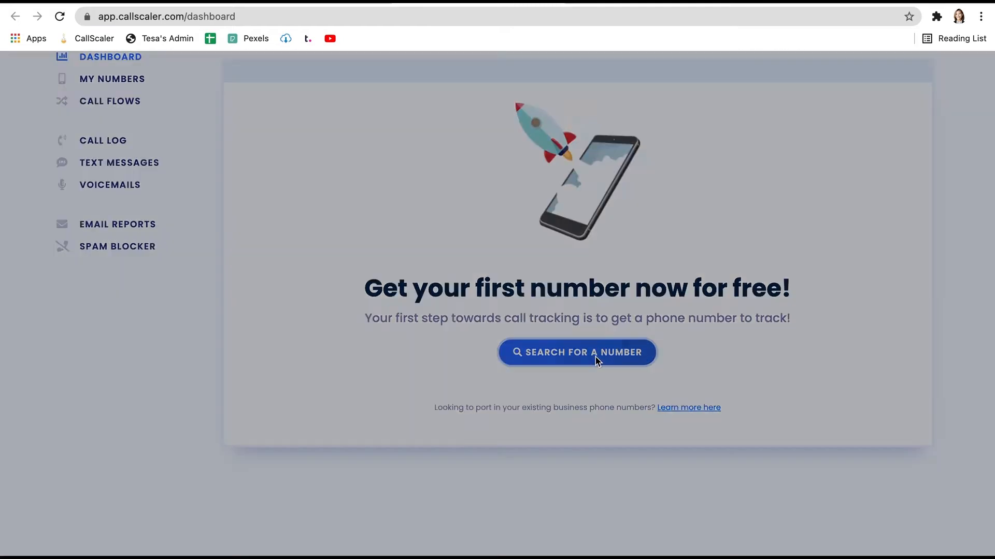
{"action": "left_click", "coordinate": [576, 352]}
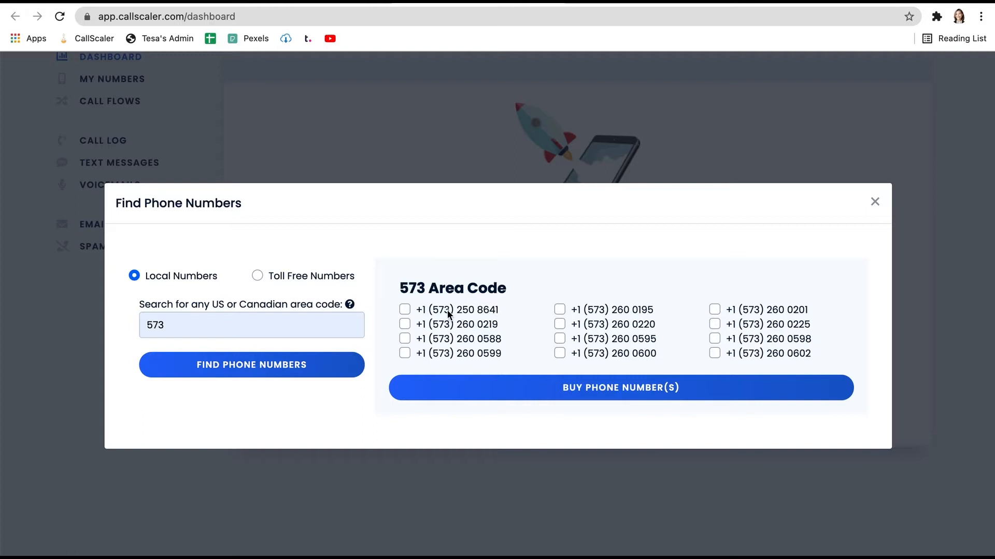
{"action": "mouse_move", "coordinate": [596, 397]}
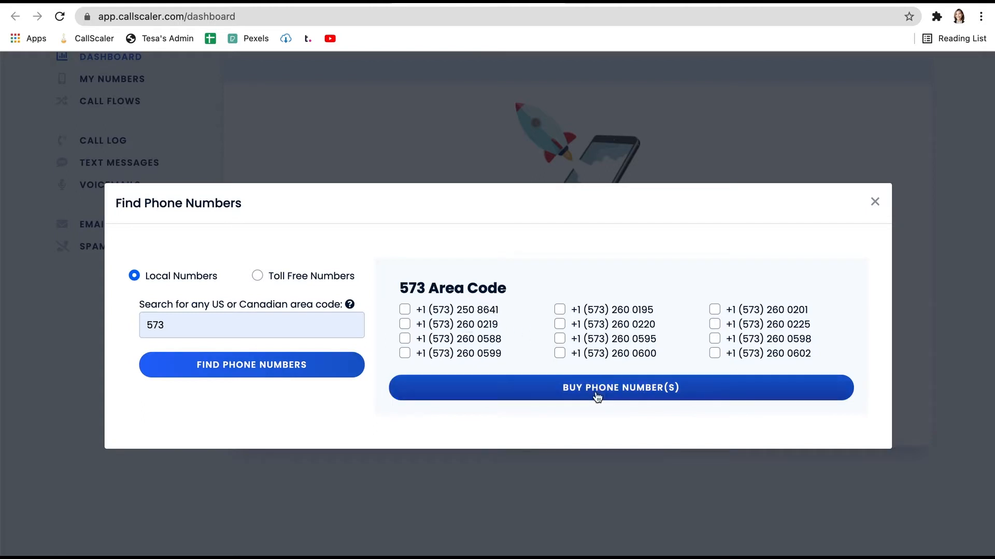
{"action": "mouse_move", "coordinate": [627, 394]}
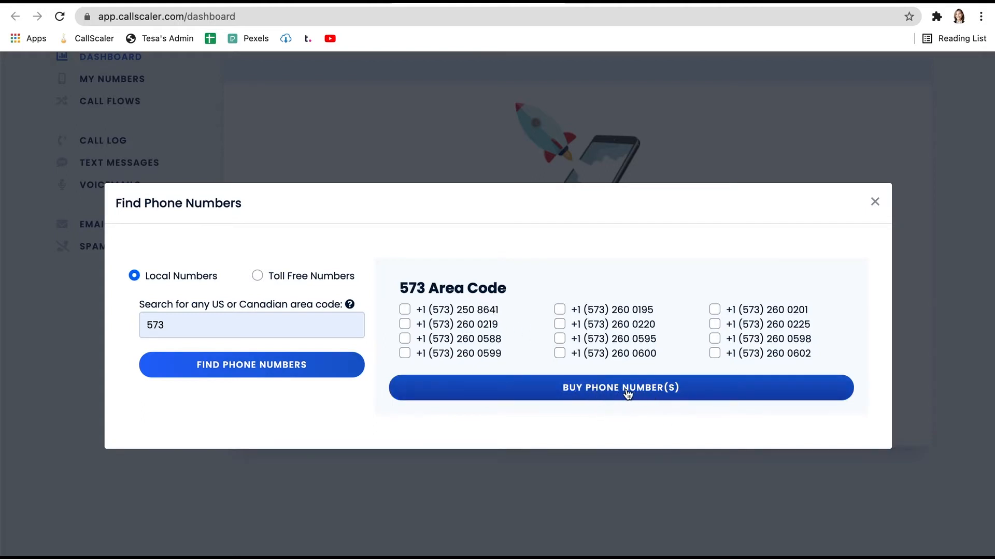
{"action": "mouse_move", "coordinate": [567, 381]}
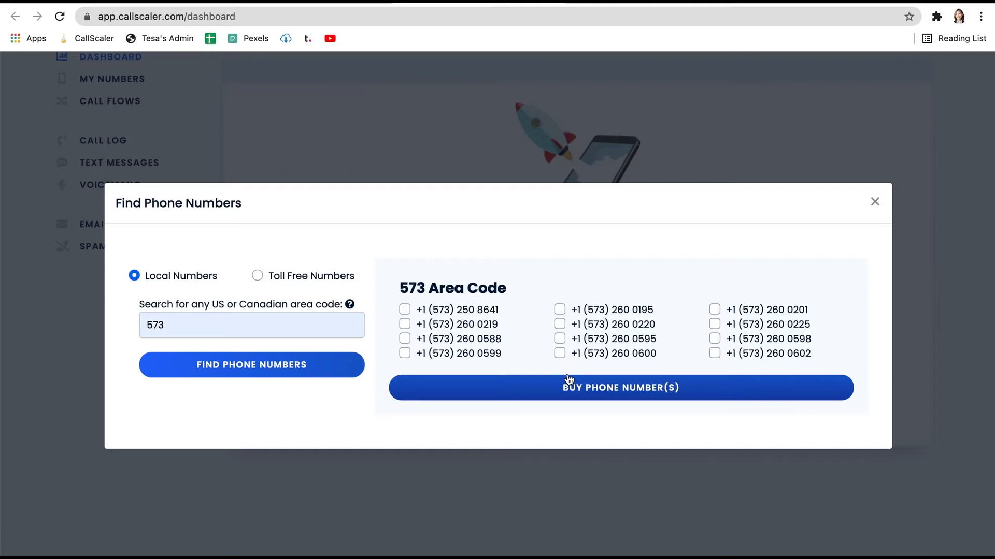
{"action": "left_click", "coordinate": [874, 201]}
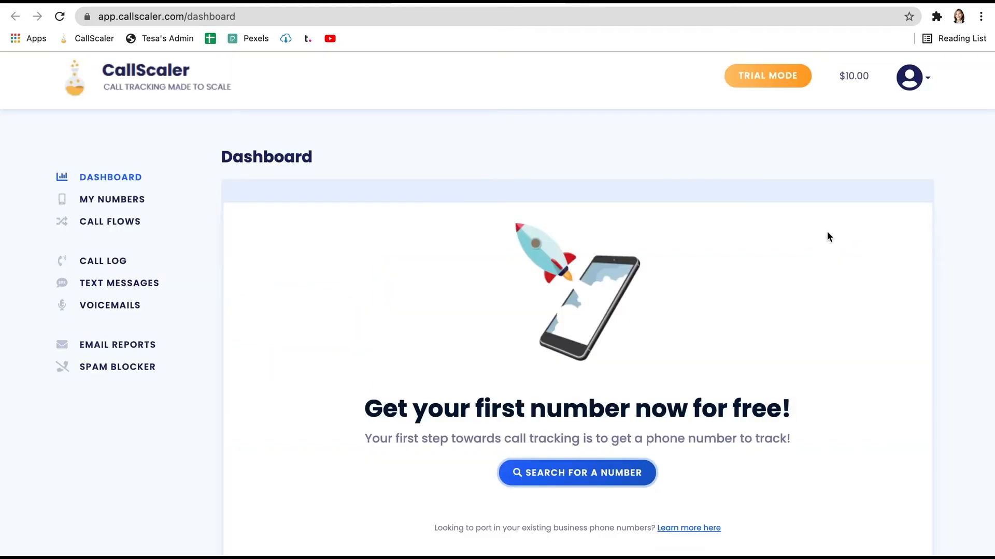
{"action": "mouse_move", "coordinate": [354, 227]}
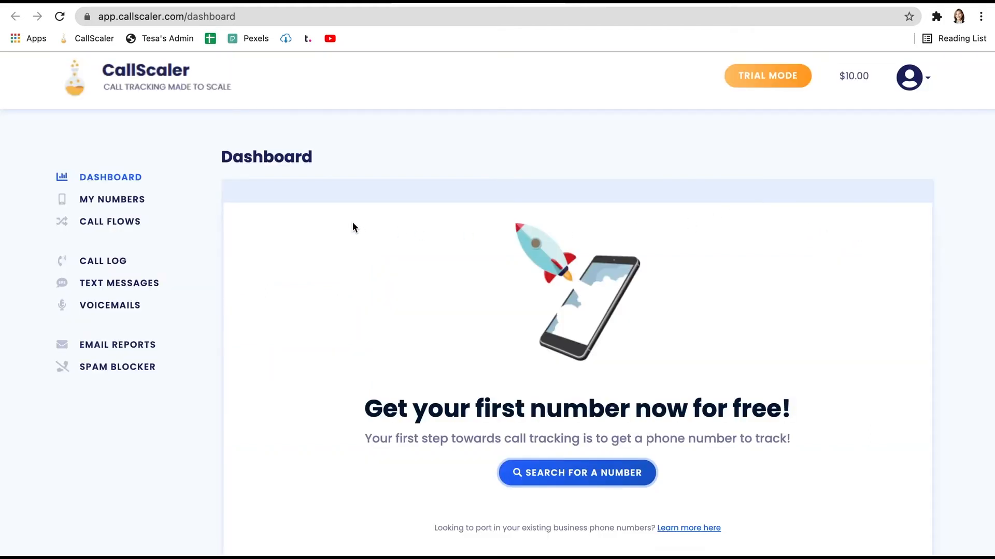
{"action": "mouse_move", "coordinate": [109, 222]}
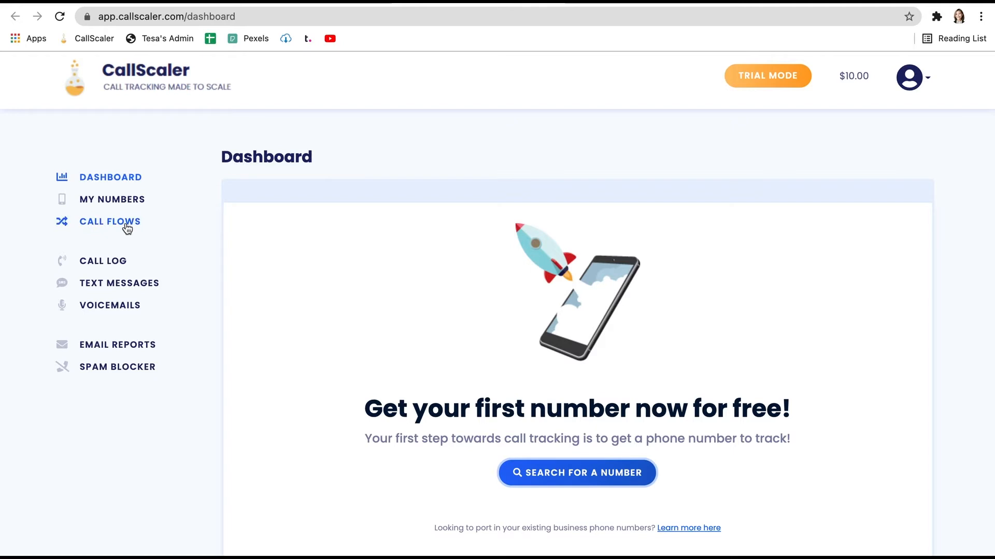
Go to Call Flows from the left sidebar.
{"action": "left_click", "coordinate": [110, 222]}
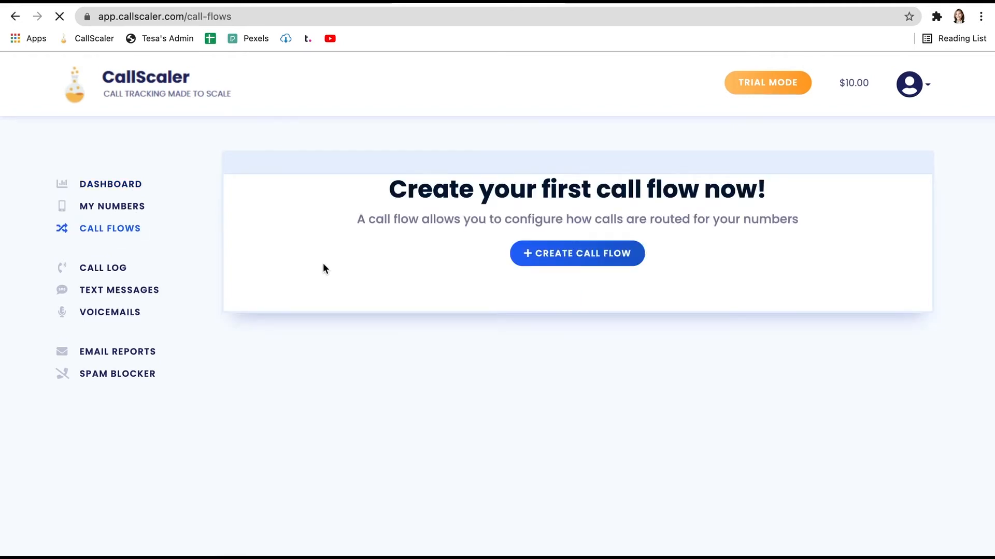
{"action": "mouse_move", "coordinate": [335, 282]}
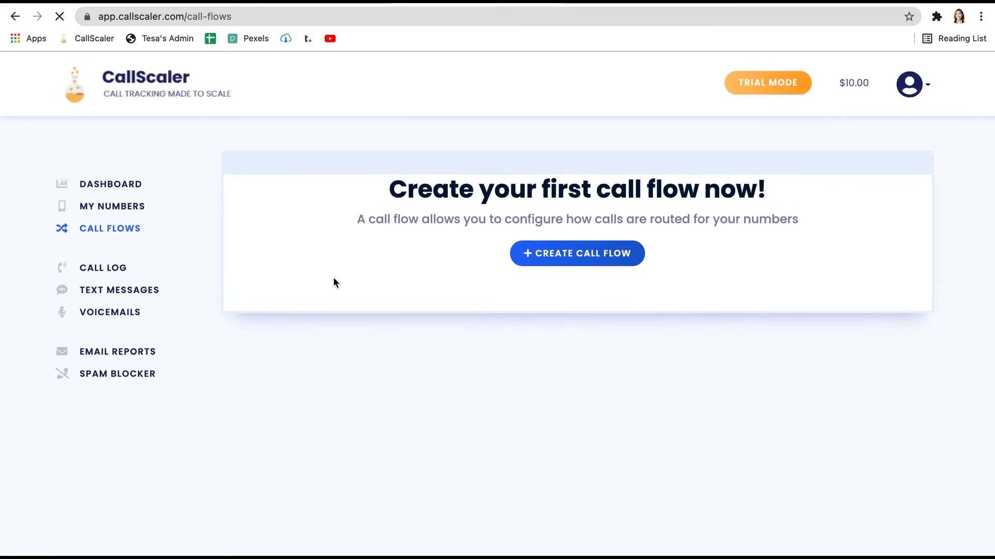
{"action": "mouse_move", "coordinate": [421, 287]}
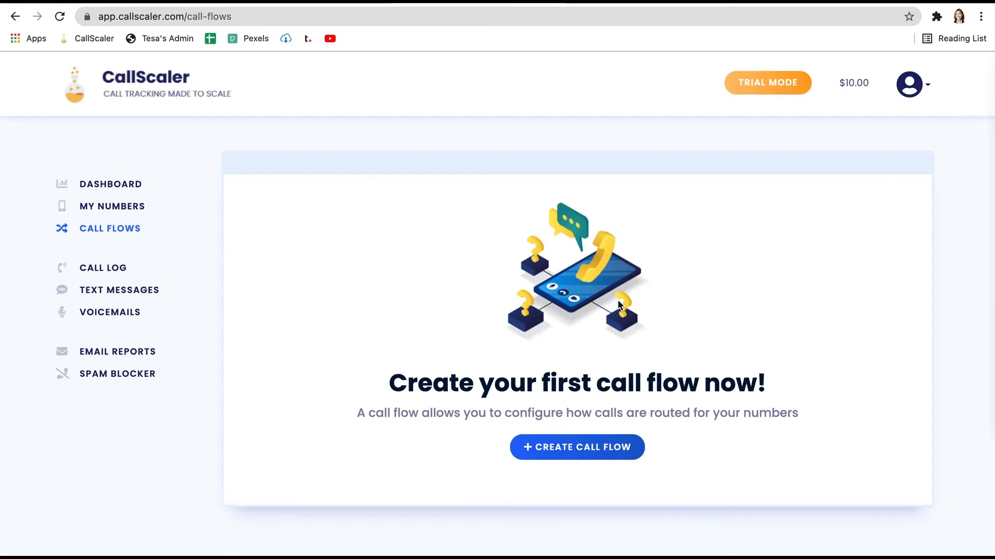
Create a call flow named 'Sample Call Flow' using the autofill suggestion.
{"action": "left_click", "coordinate": [576, 447]}
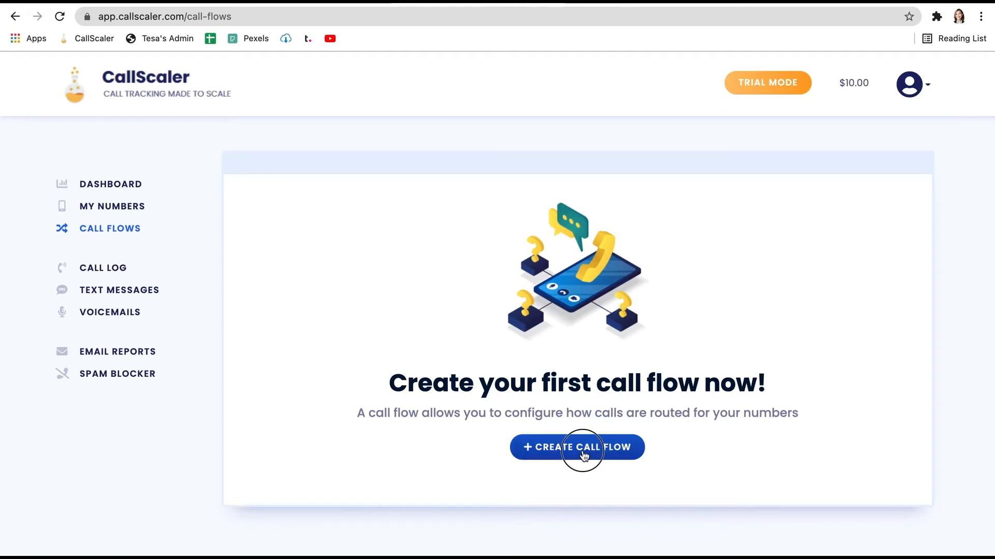
{"action": "left_click", "coordinate": [576, 447]}
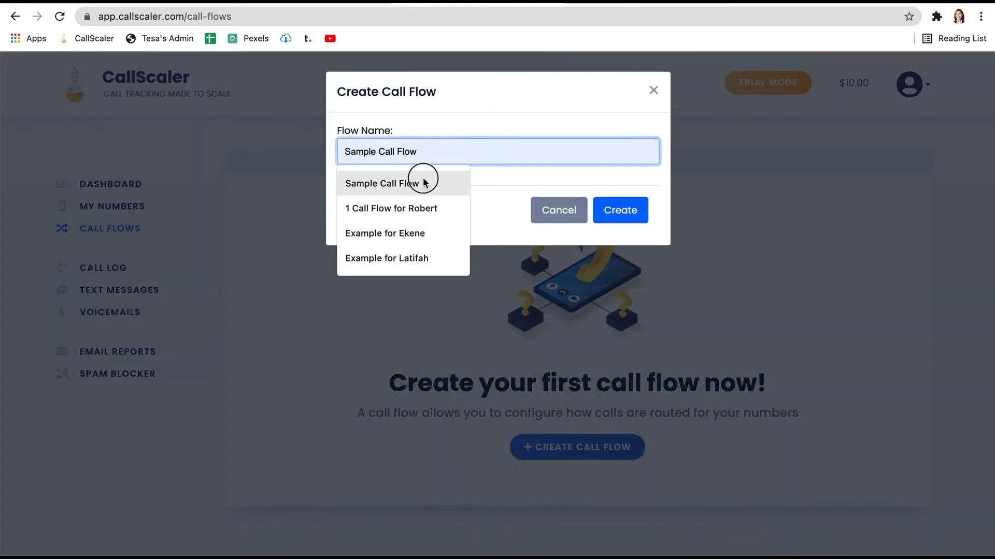
{"action": "left_click", "coordinate": [381, 183]}
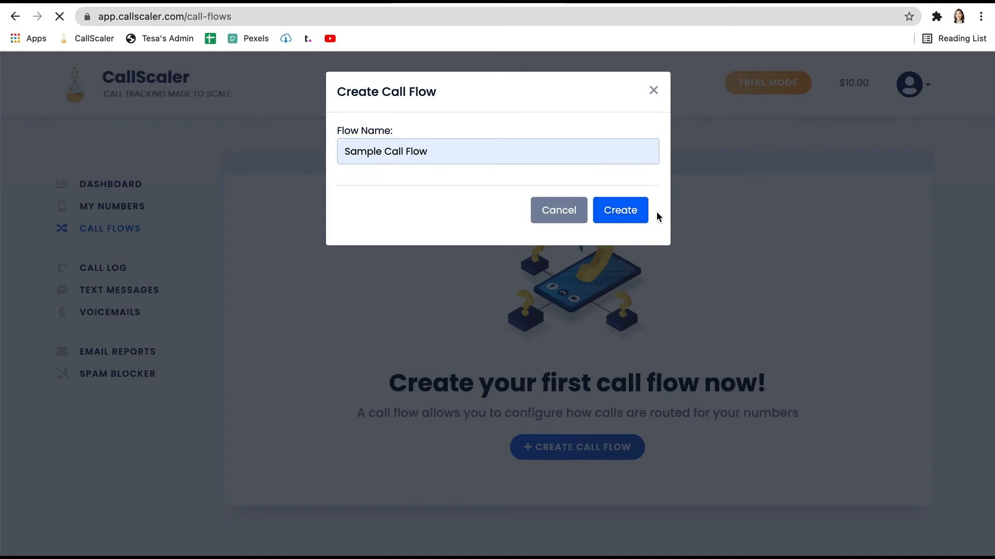
{"action": "left_click", "coordinate": [619, 209]}
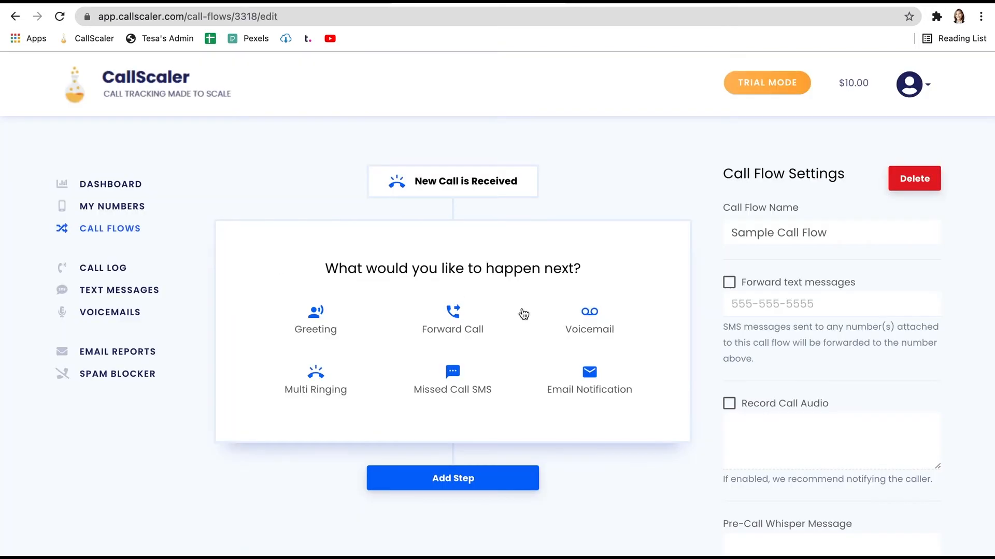
{"action": "mouse_move", "coordinate": [370, 285]}
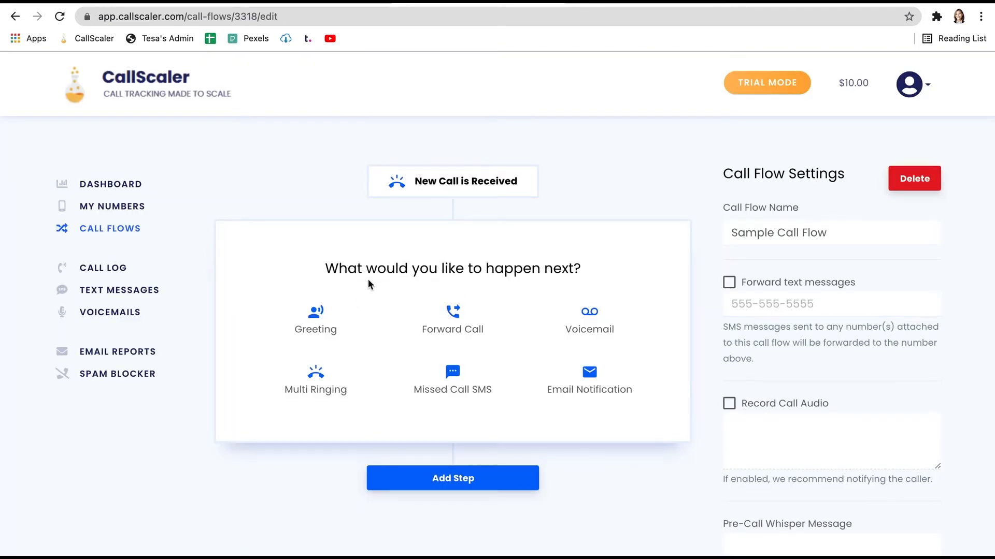
{"action": "mouse_move", "coordinate": [396, 291]}
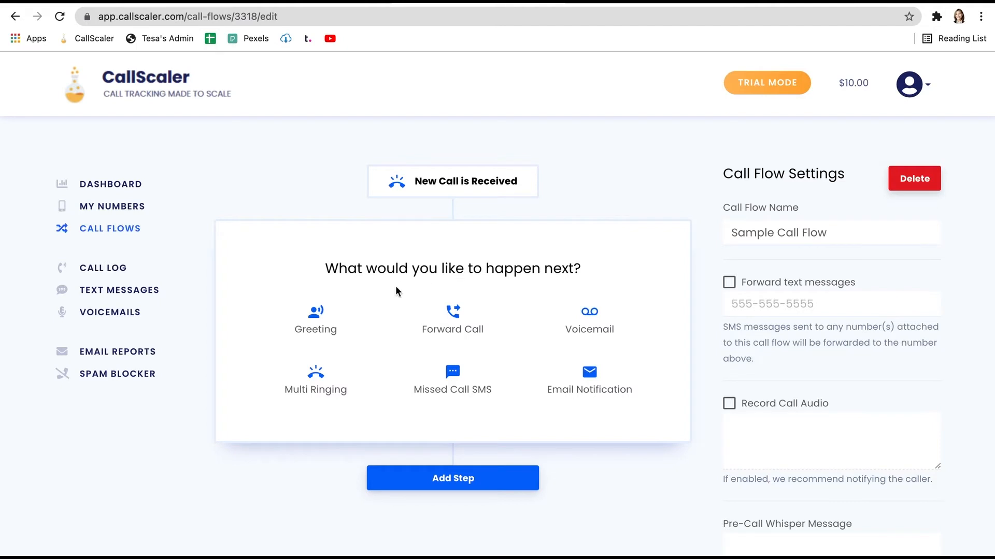
{"action": "mouse_move", "coordinate": [564, 324]}
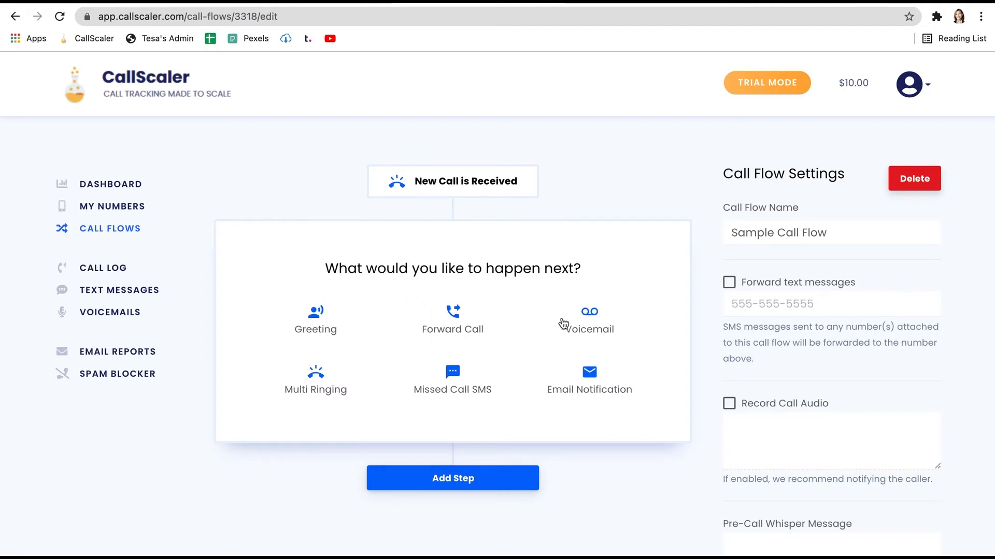
{"action": "mouse_move", "coordinate": [296, 364]}
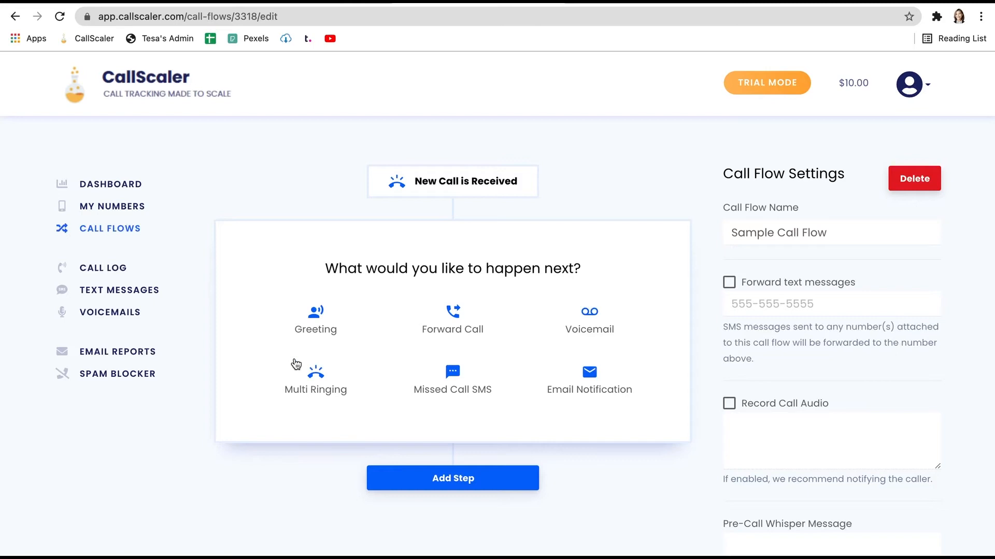
{"action": "mouse_move", "coordinate": [334, 330]}
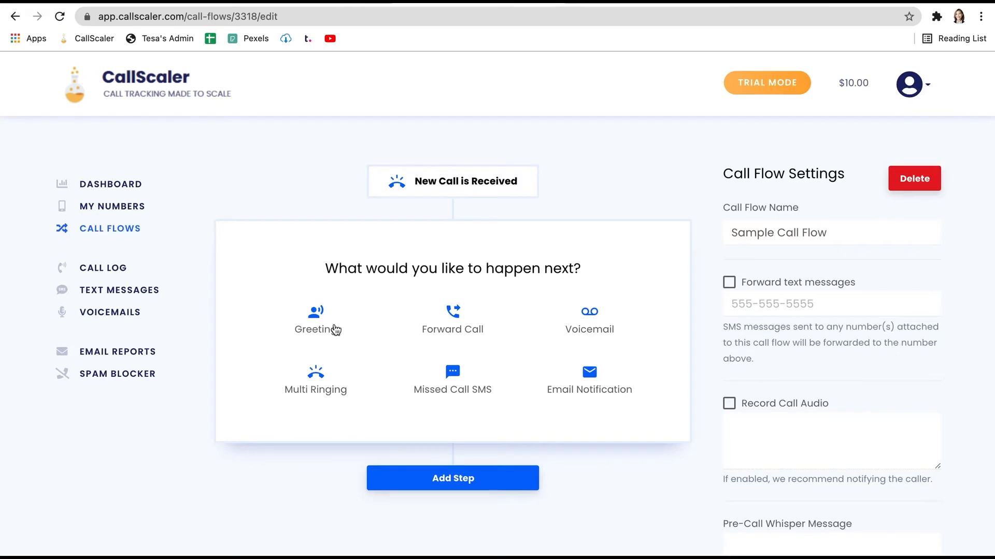
Add a Greeting as the step after a call is received.
{"action": "left_click", "coordinate": [316, 319]}
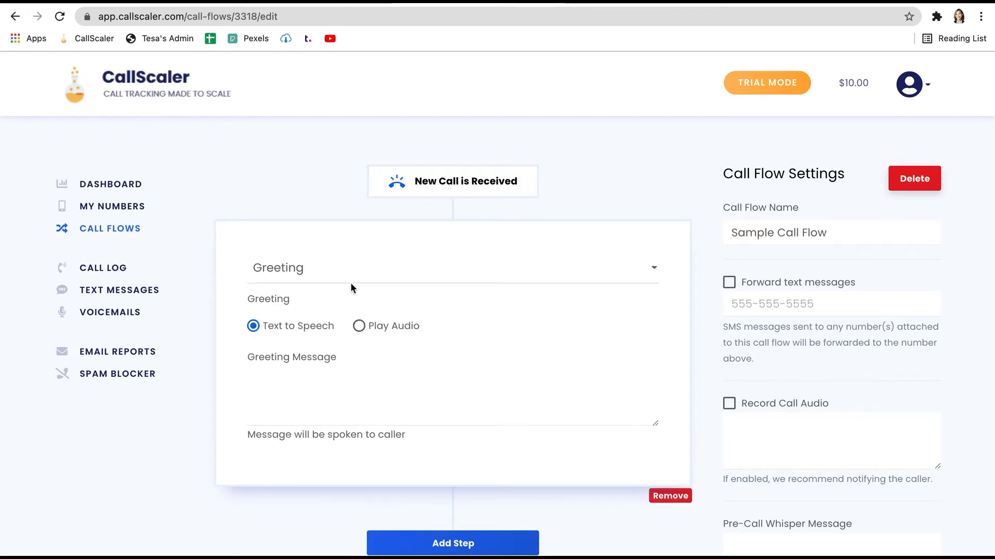
{"action": "mouse_move", "coordinate": [364, 359]}
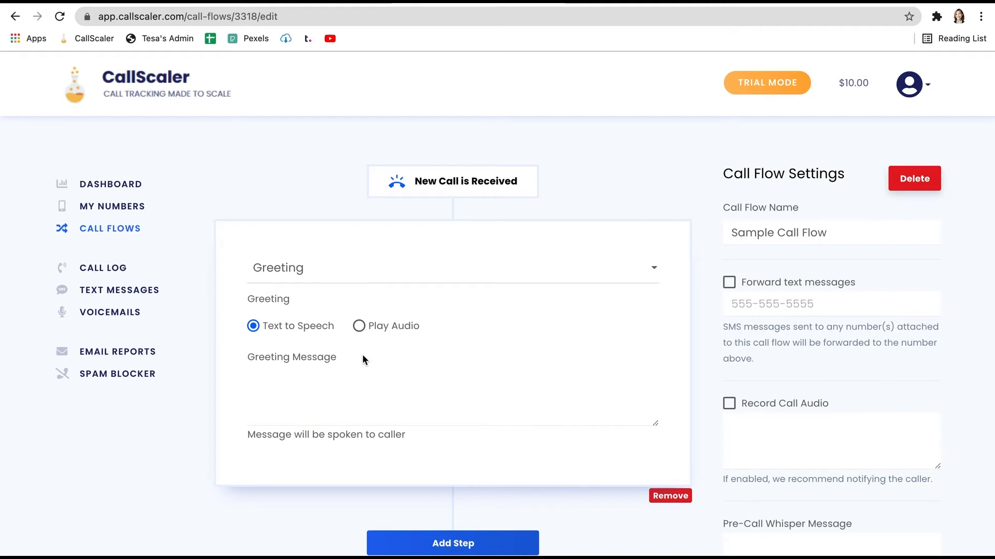
{"action": "mouse_move", "coordinate": [308, 342]}
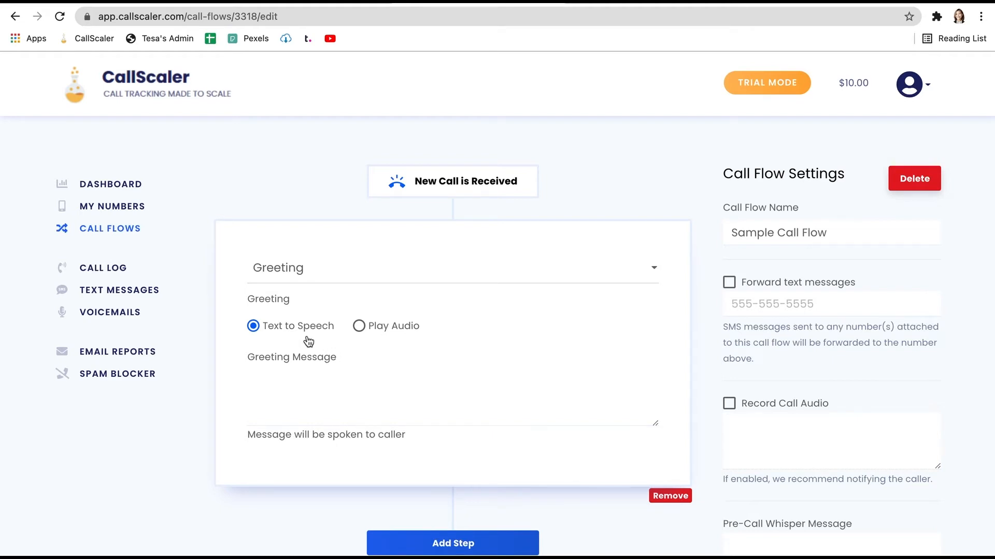
{"action": "mouse_move", "coordinate": [312, 333]}
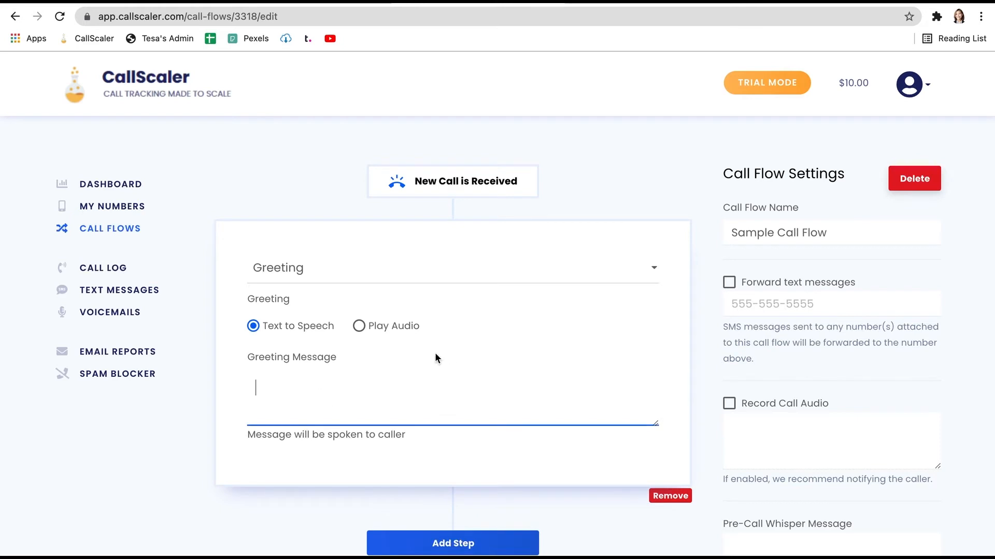
{"action": "mouse_move", "coordinate": [365, 333]}
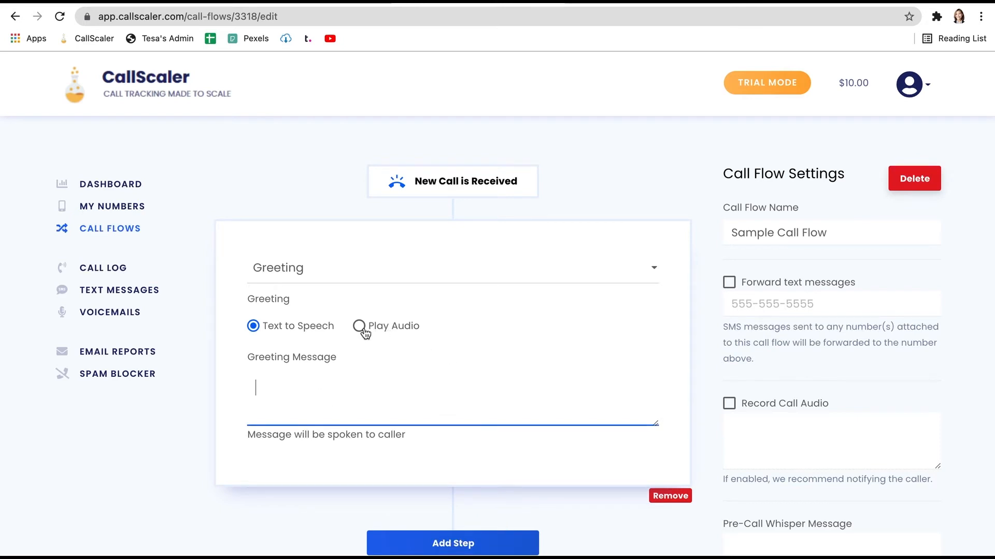
Switch the Greeting from text-to-speech to Play Audio.
{"action": "left_click", "coordinate": [359, 326]}
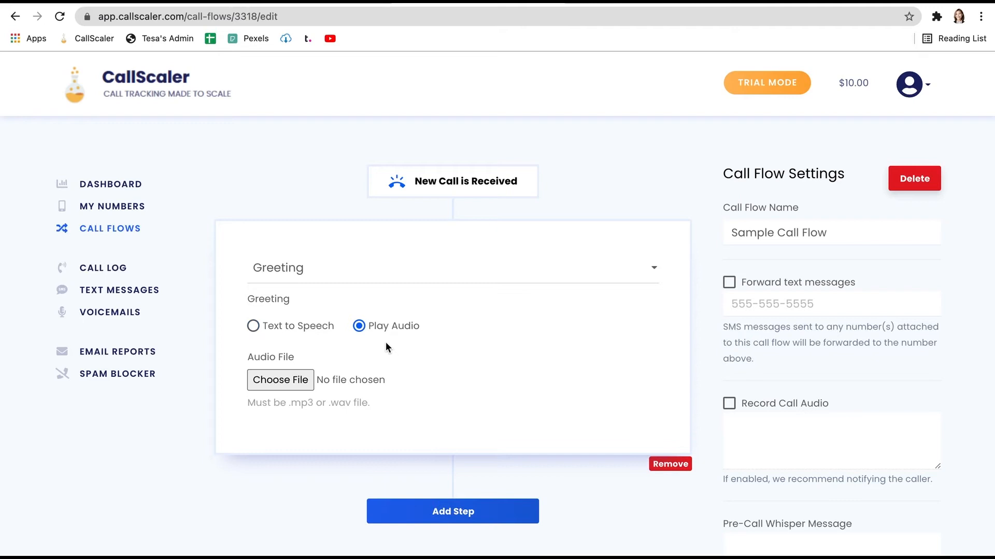
{"action": "mouse_move", "coordinate": [295, 406]}
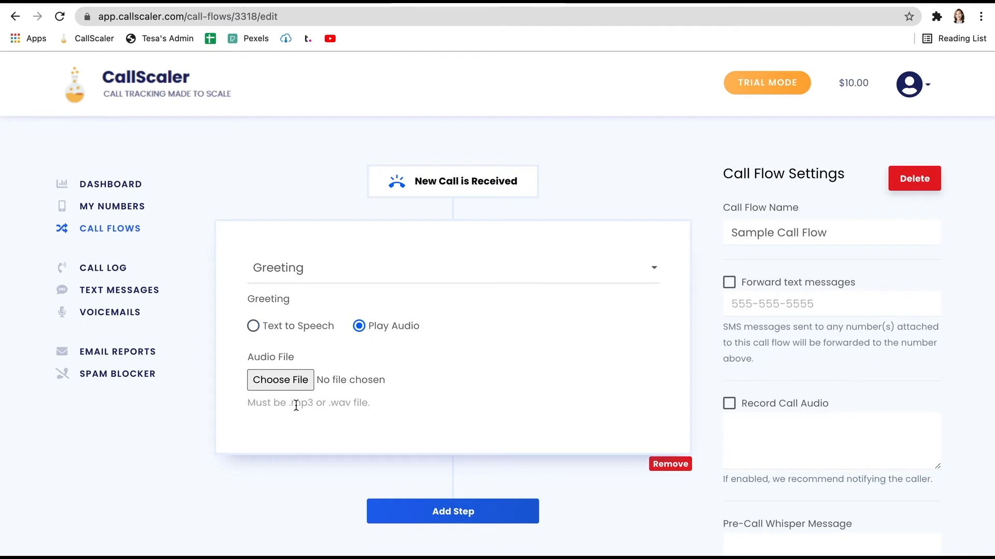
{"action": "mouse_move", "coordinate": [597, 278]}
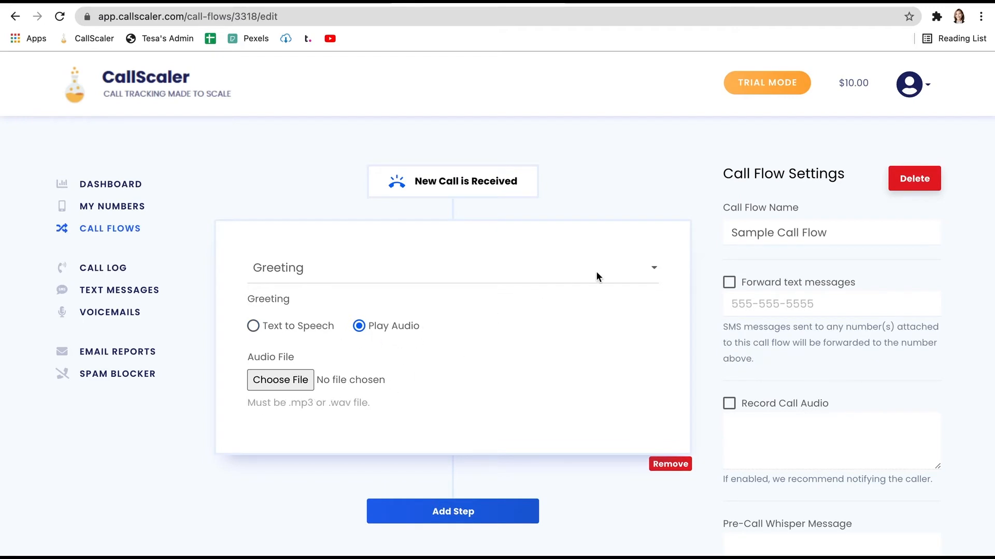
Try the Forward Call and Voicemail step types, then settle on Multi Ringing.
{"action": "left_click", "coordinate": [651, 267]}
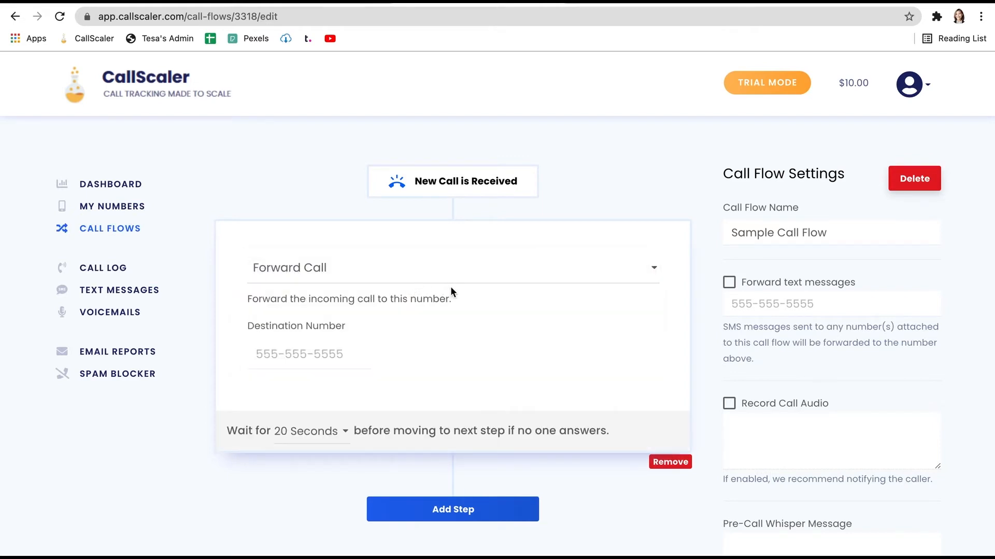
{"action": "mouse_move", "coordinate": [335, 322]}
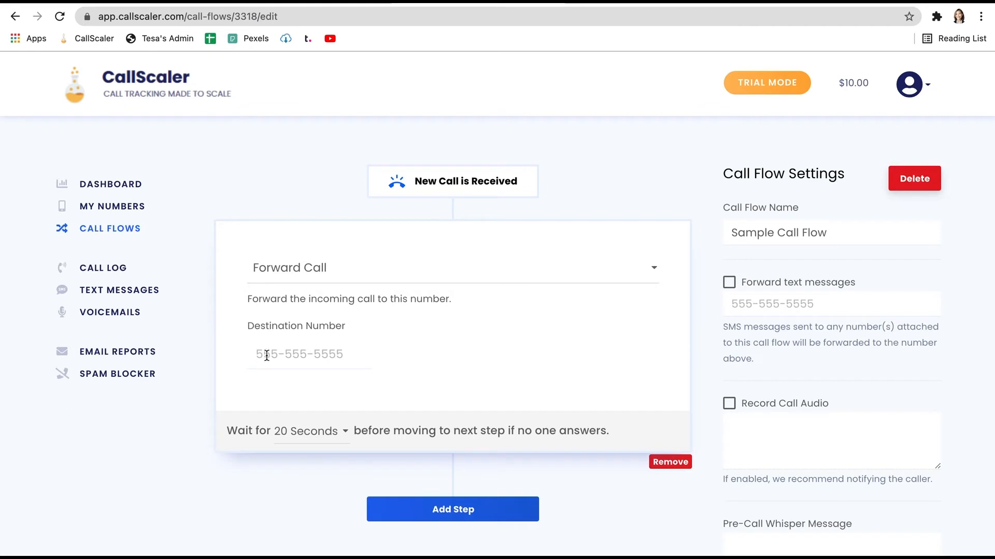
{"action": "left_click", "coordinate": [452, 509]}
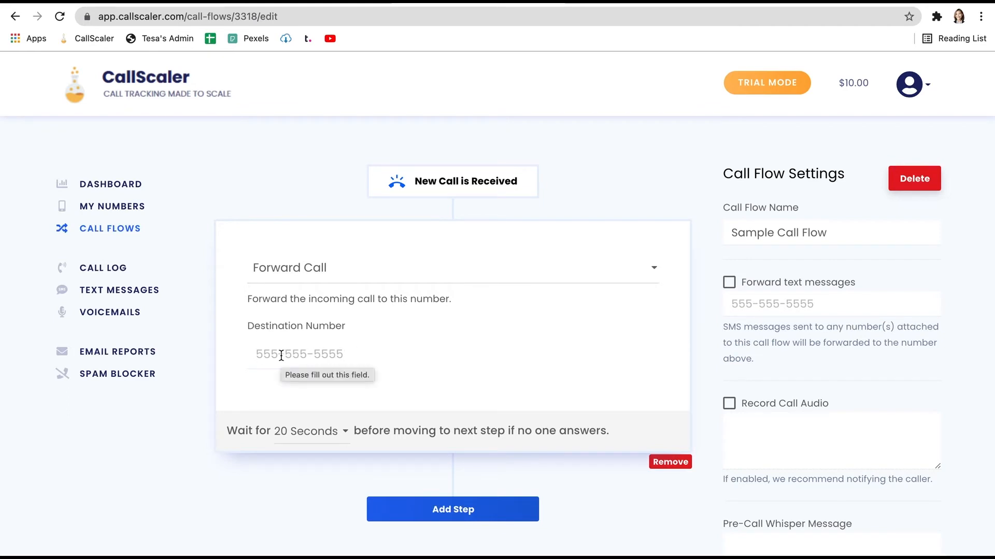
{"action": "left_click", "coordinate": [307, 353]}
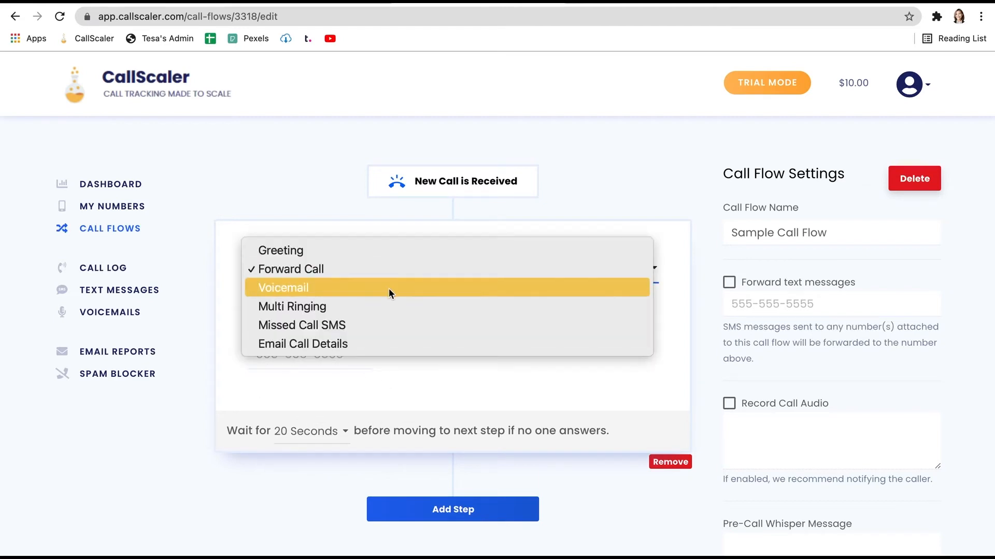
{"action": "left_click", "coordinate": [289, 269]}
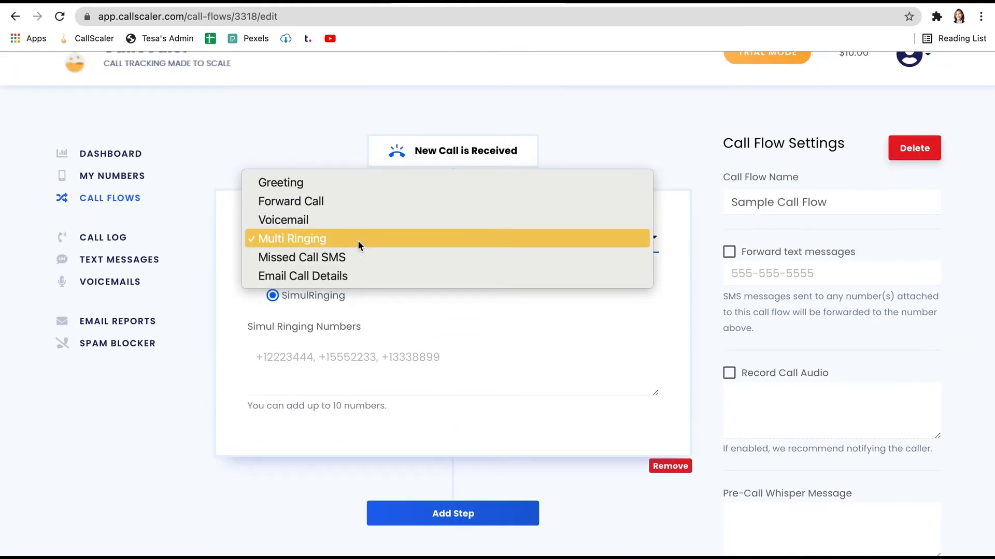
{"action": "left_click", "coordinate": [291, 238]}
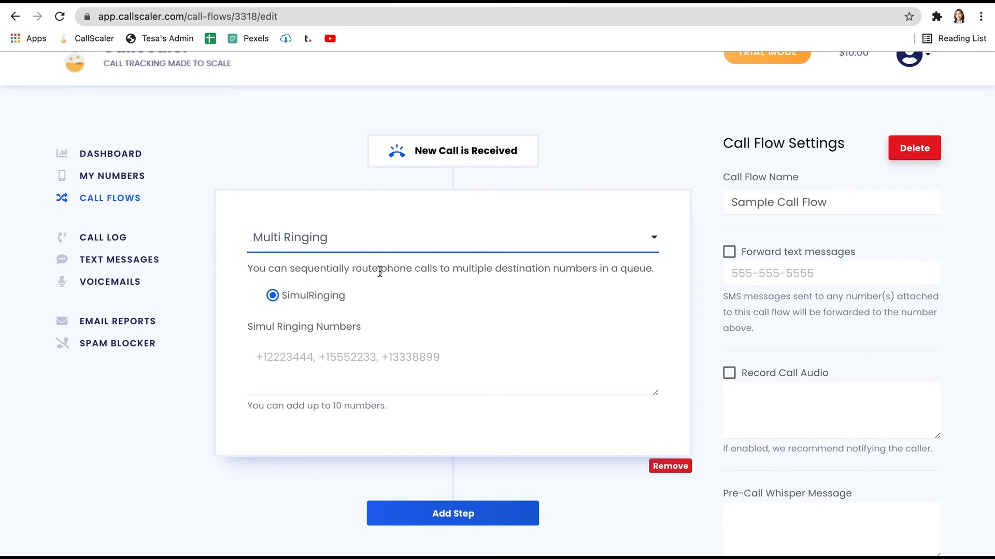
{"action": "mouse_move", "coordinate": [547, 291]}
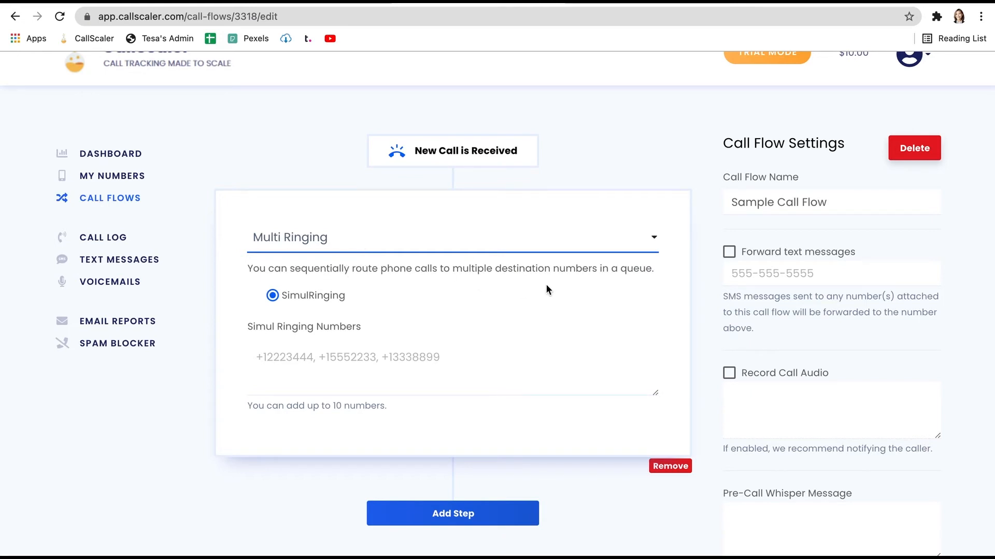
{"action": "mouse_move", "coordinate": [437, 378]}
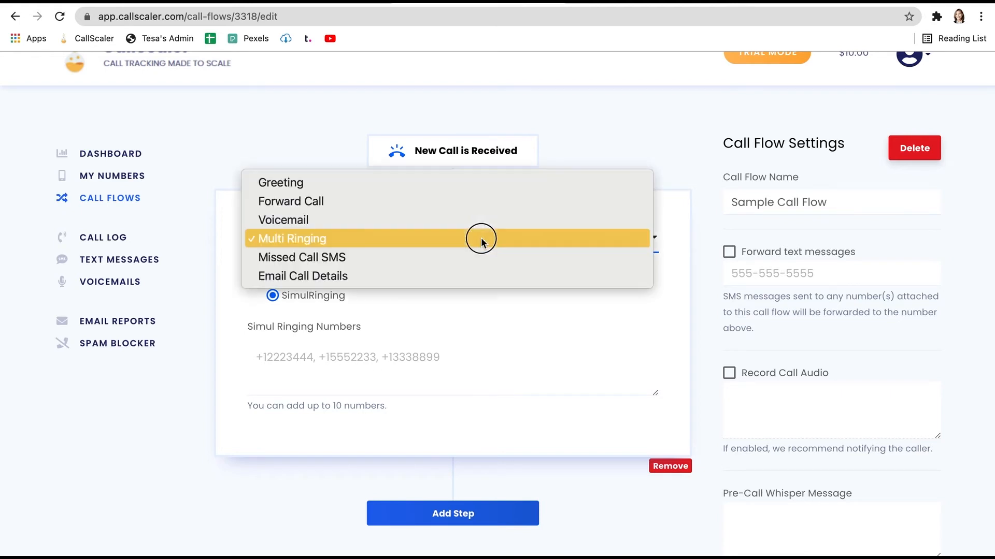
Change the step type from Missed Call SMS to Email Call Details, then fill seconds and recipients.
{"action": "left_click", "coordinate": [302, 257]}
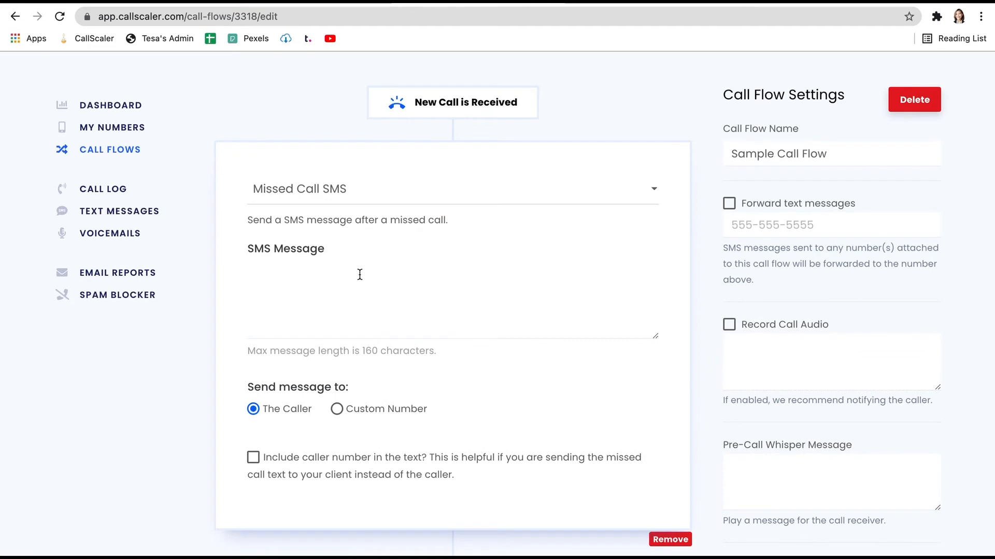
{"action": "mouse_move", "coordinate": [393, 250]}
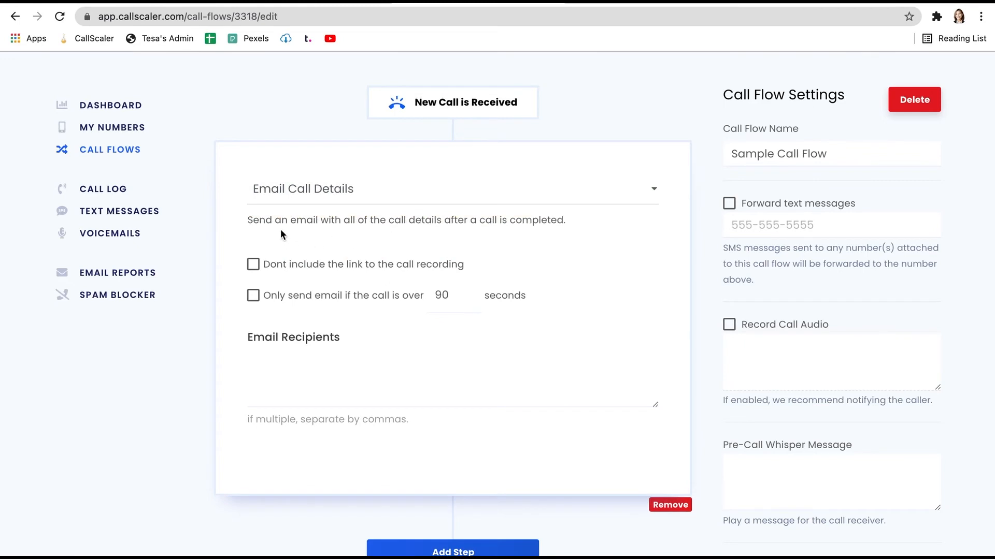
{"action": "mouse_move", "coordinate": [395, 224]}
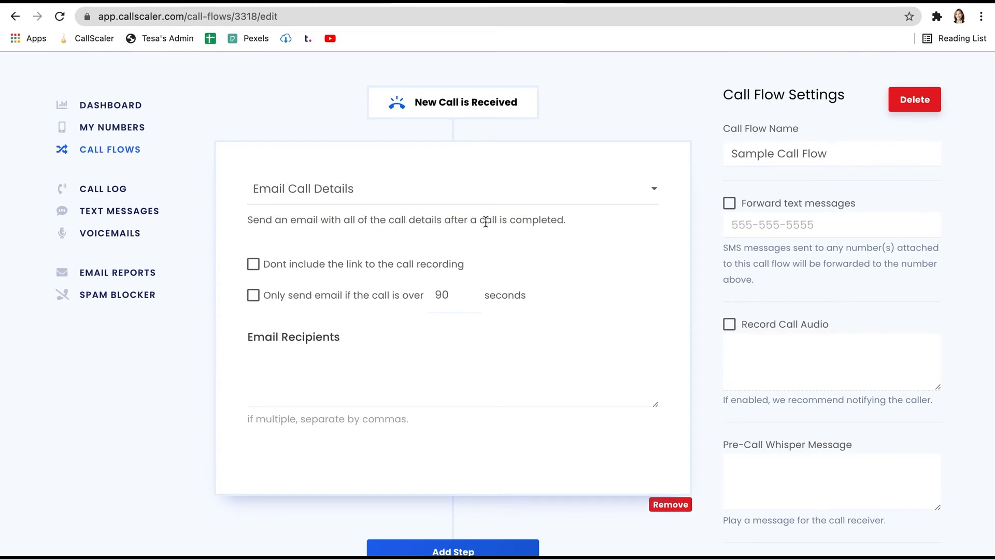
{"action": "mouse_move", "coordinate": [257, 280]}
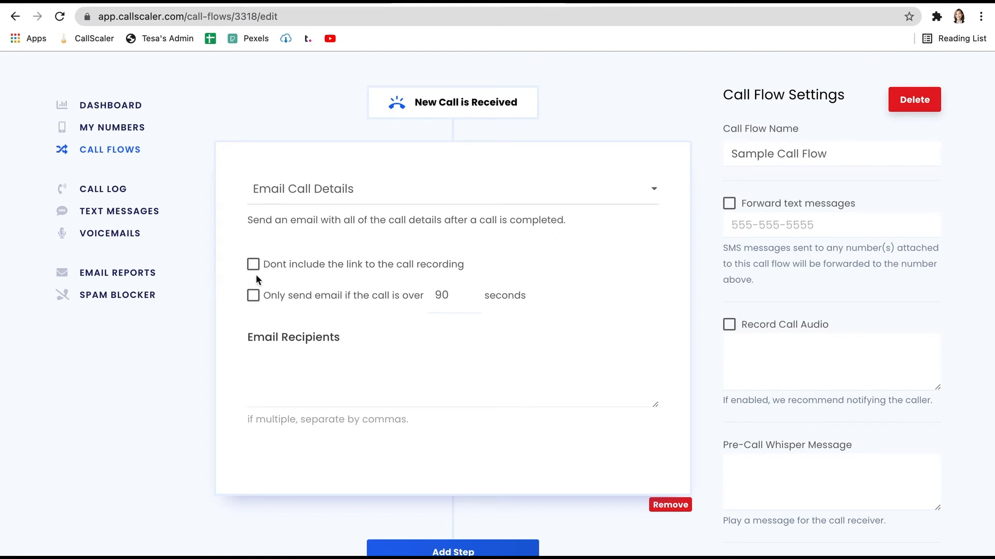
{"action": "left_click", "coordinate": [253, 296]}
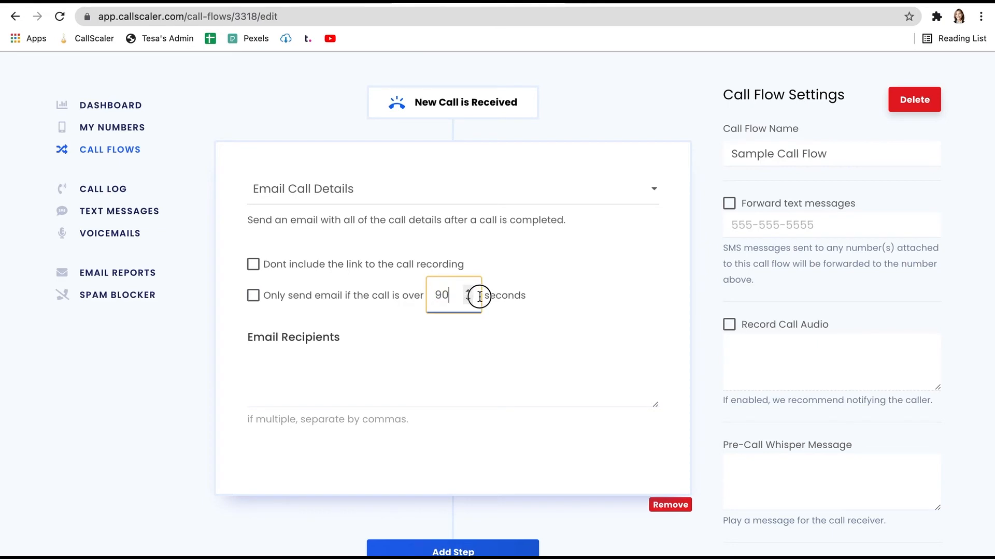
{"action": "left_click", "coordinate": [314, 375]}
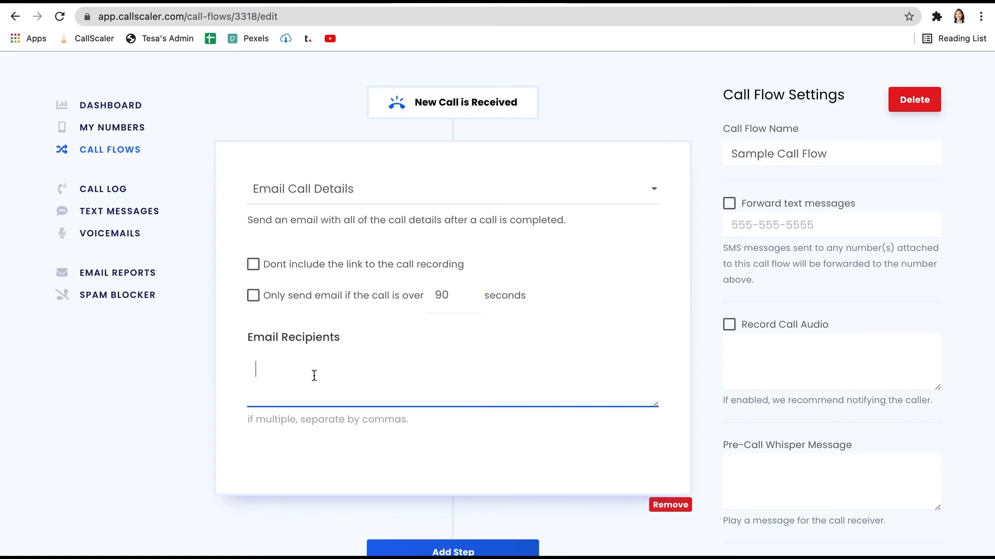
{"action": "mouse_move", "coordinate": [281, 368]}
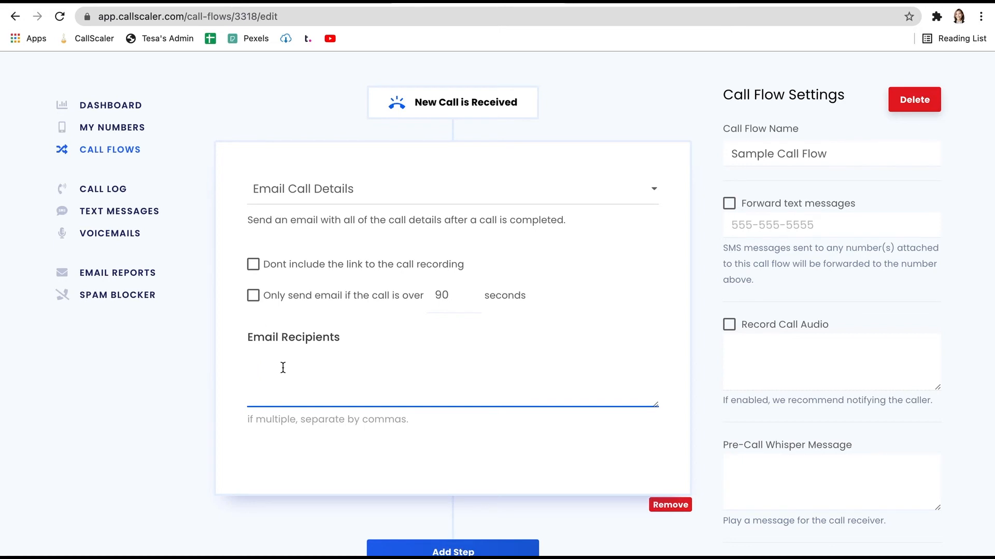
{"action": "mouse_move", "coordinate": [738, 342]}
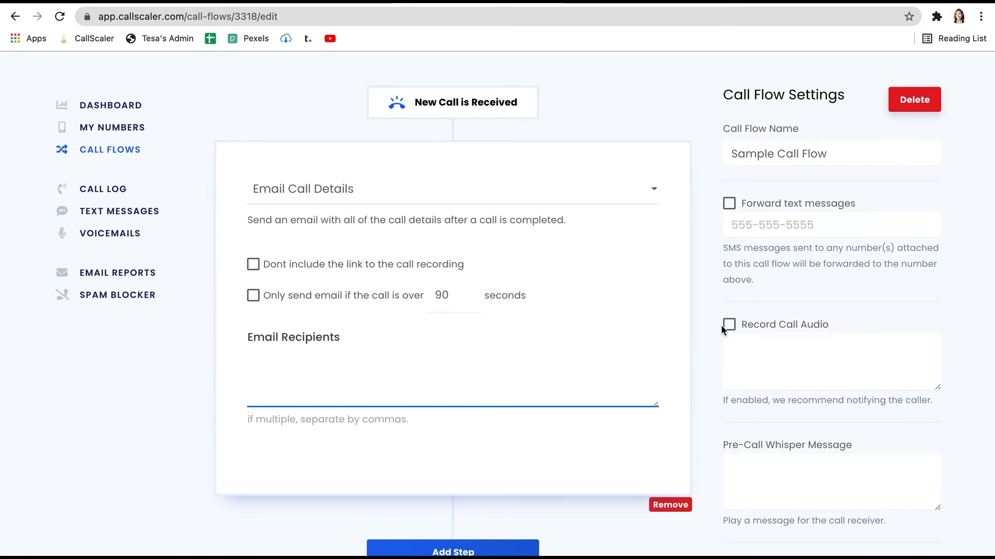
Tick Record Call Audio, then reset the step to 'What would you like to happen next?'.
{"action": "left_click", "coordinate": [729, 324]}
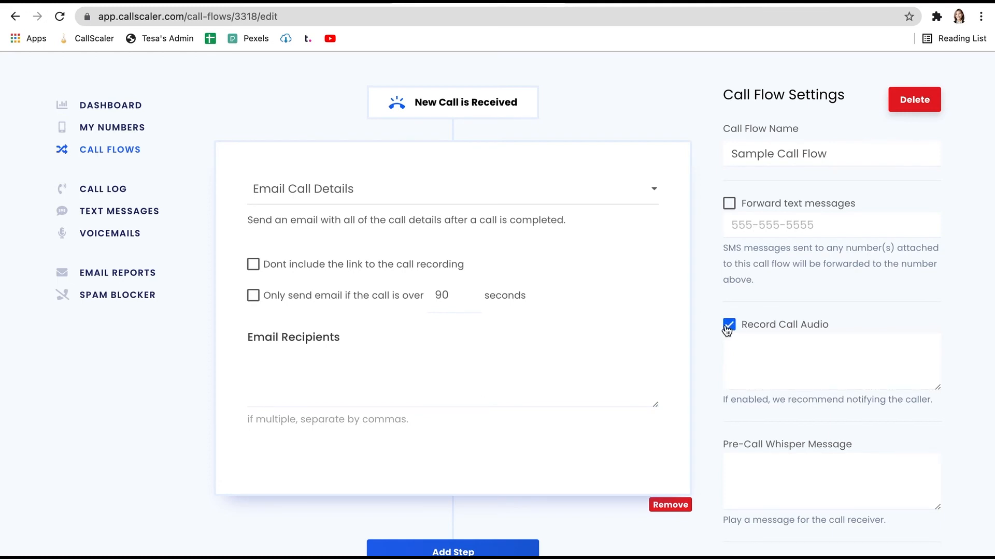
{"action": "left_click", "coordinate": [669, 505]}
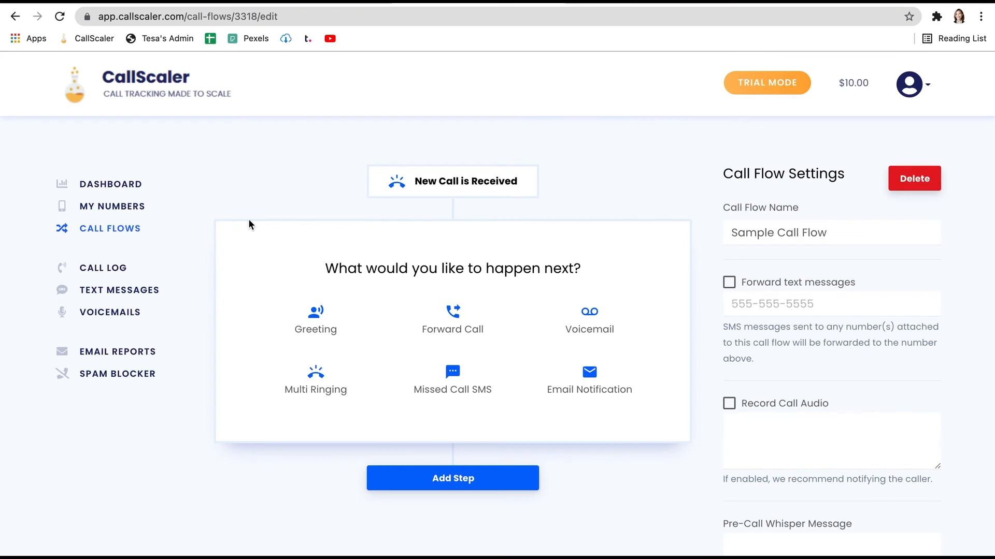
{"action": "mouse_move", "coordinate": [112, 206]}
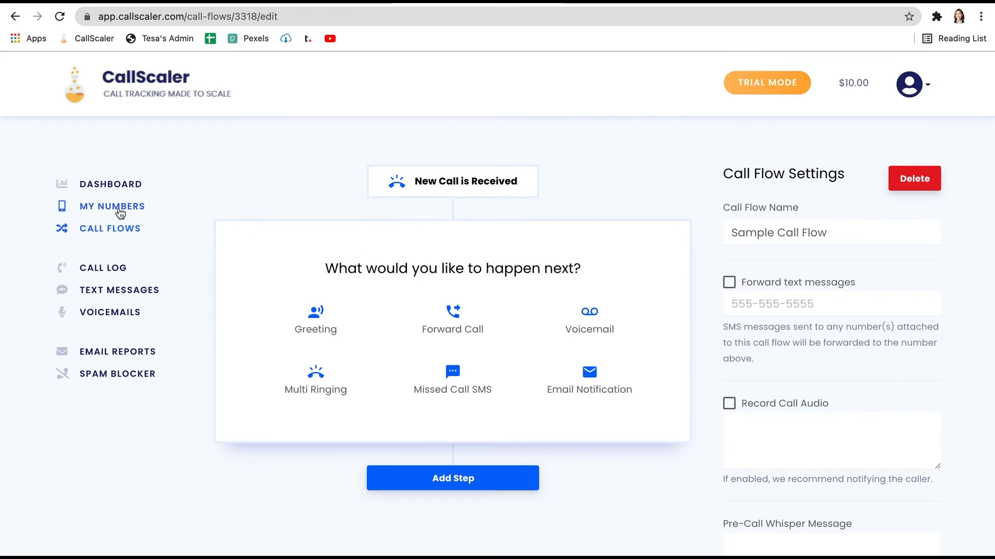
Open MY NUMBERS from the sidebar to view the empty owned-numbers list.
{"action": "left_click", "coordinate": [113, 206]}
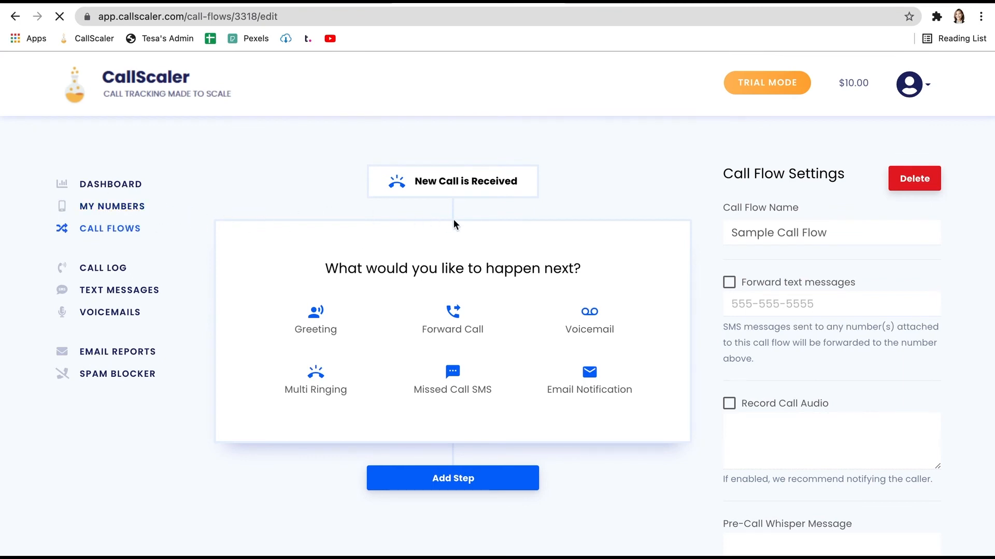
{"action": "left_click", "coordinate": [113, 206]}
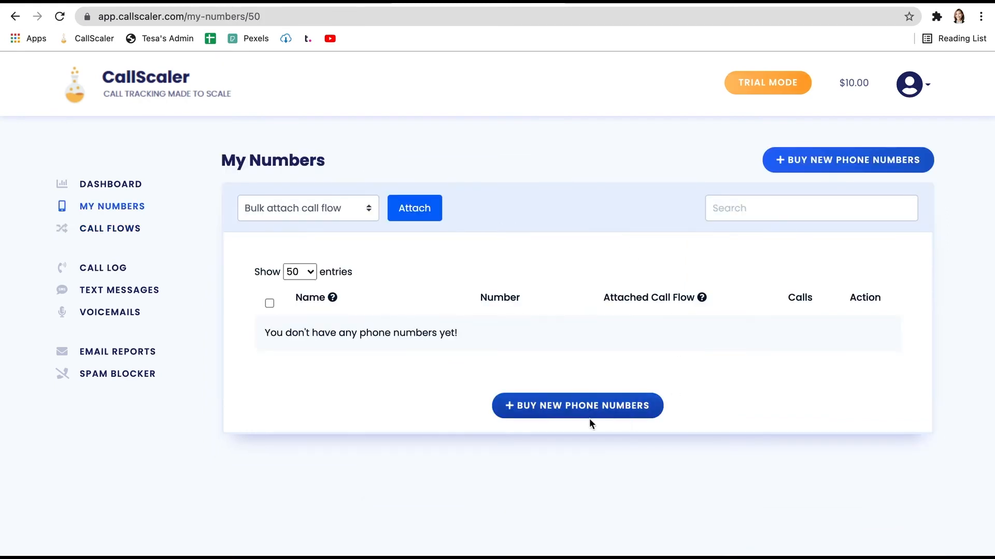
{"action": "mouse_move", "coordinate": [590, 415]}
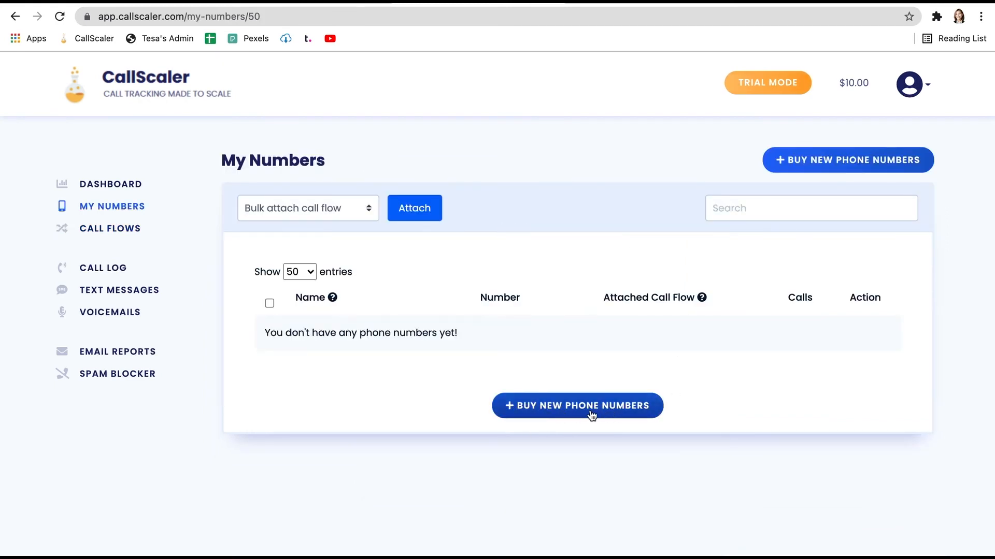